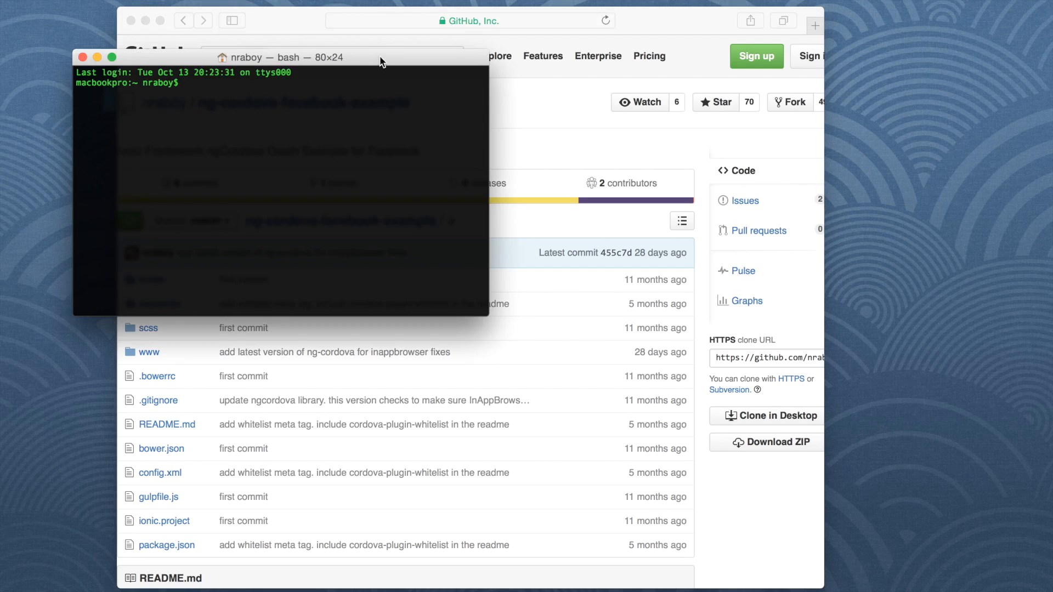
pyautogui.moveTo(384, 62)
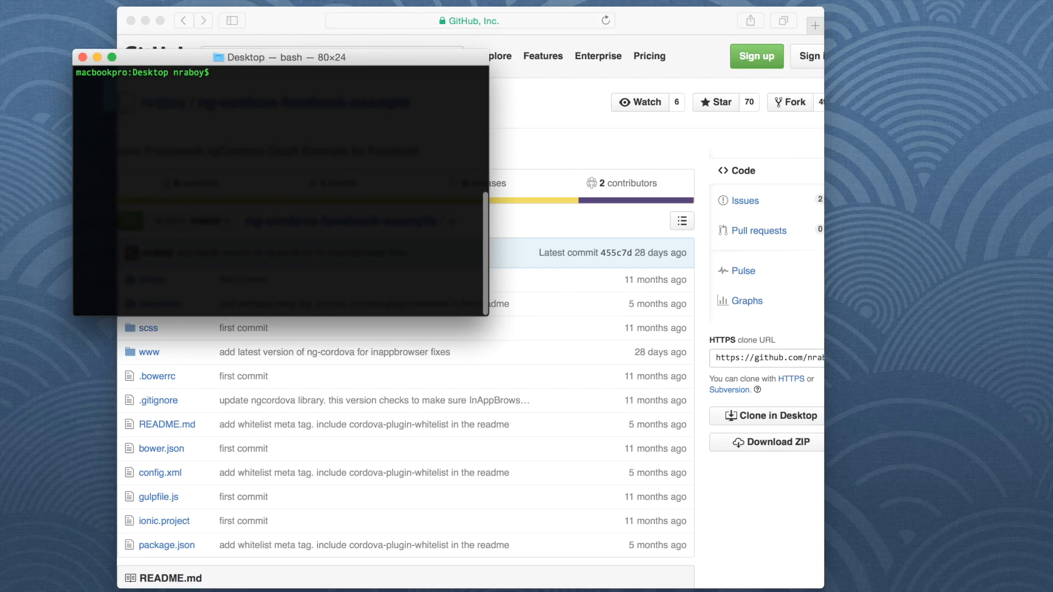
# Run git clone on github.com/nraboy/ng-cordova-facebook-example to copy it onto the Desktop.
pyautogui.write('git clone htt')
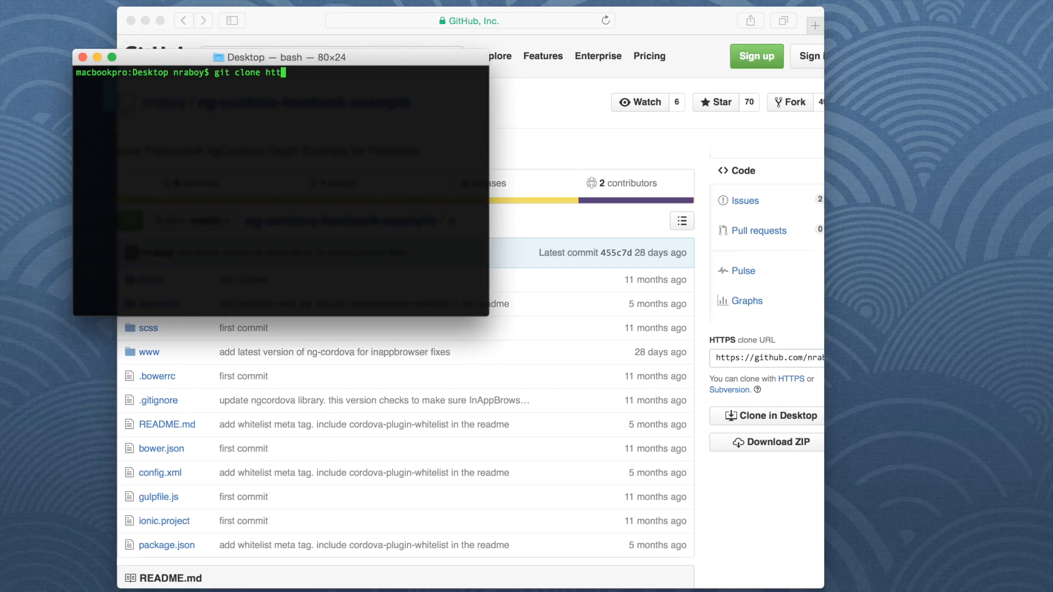
pyautogui.write('ps://github.')
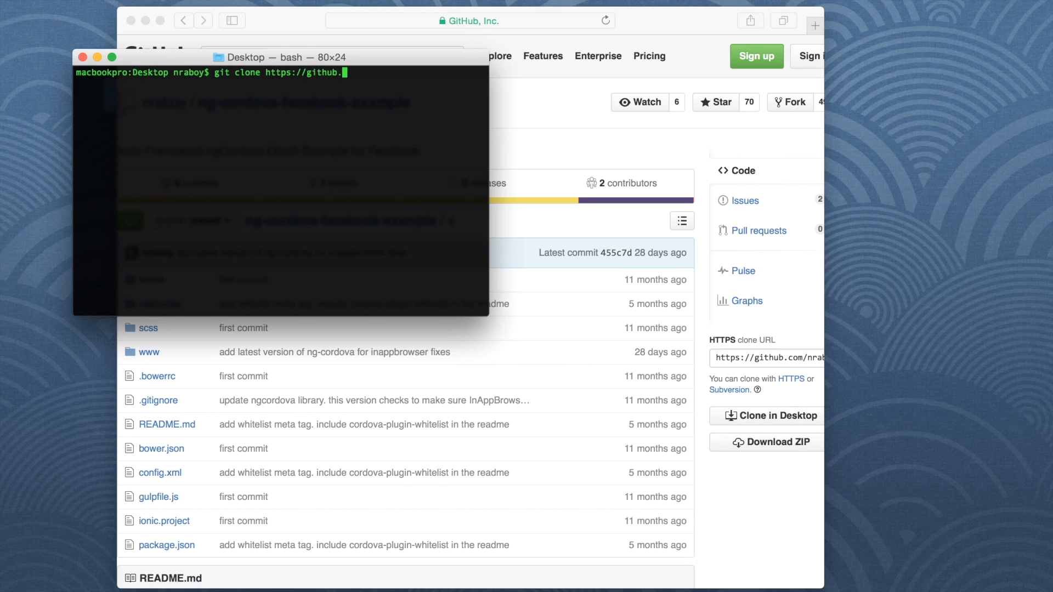
pyautogui.write('com/nraboy/n')
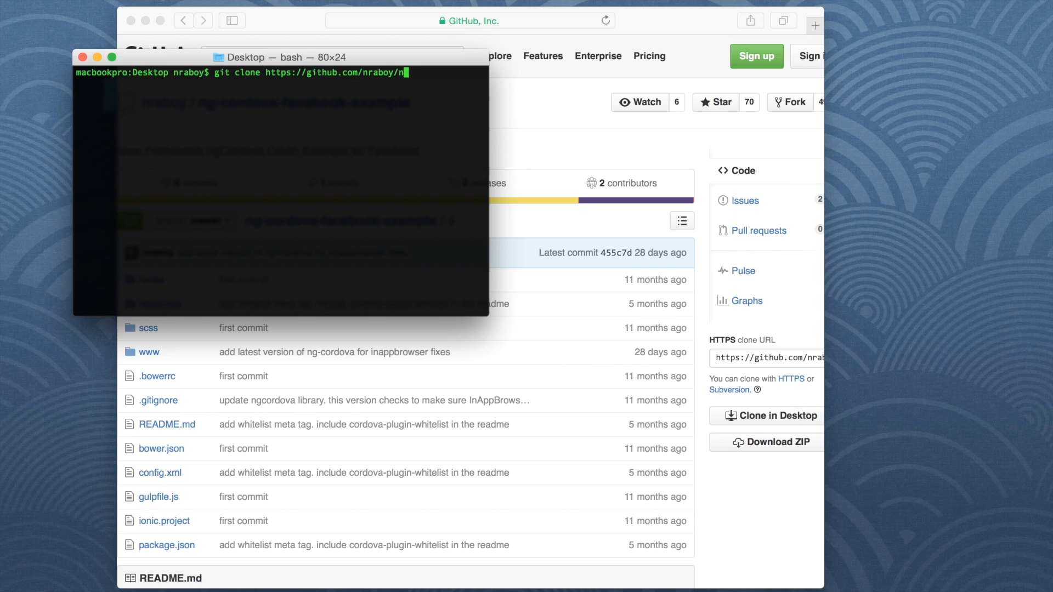
pyautogui.write('ng-cordova-fa')
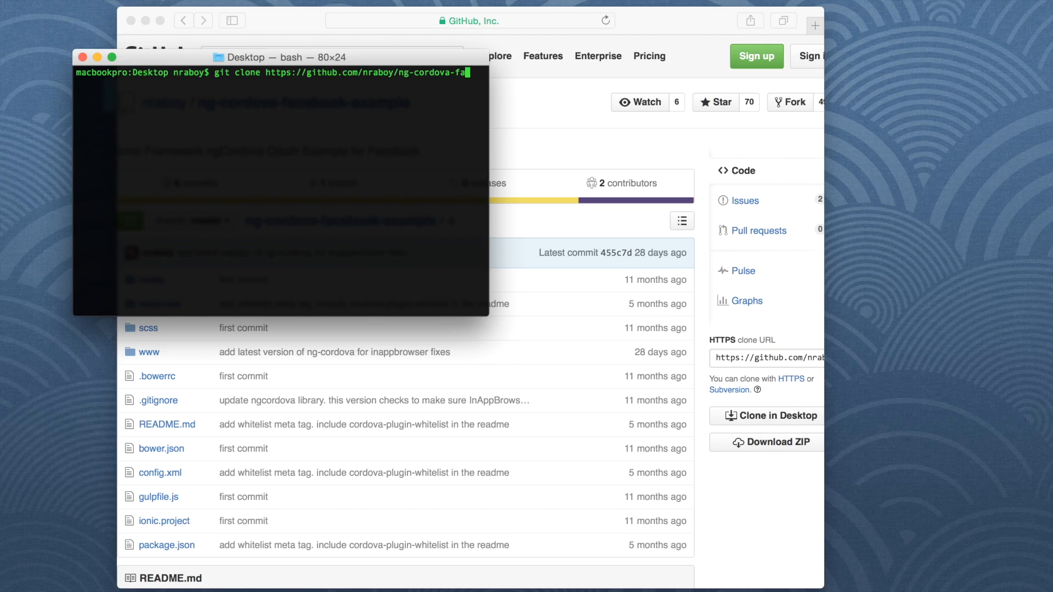
pyautogui.write('ebook-example')
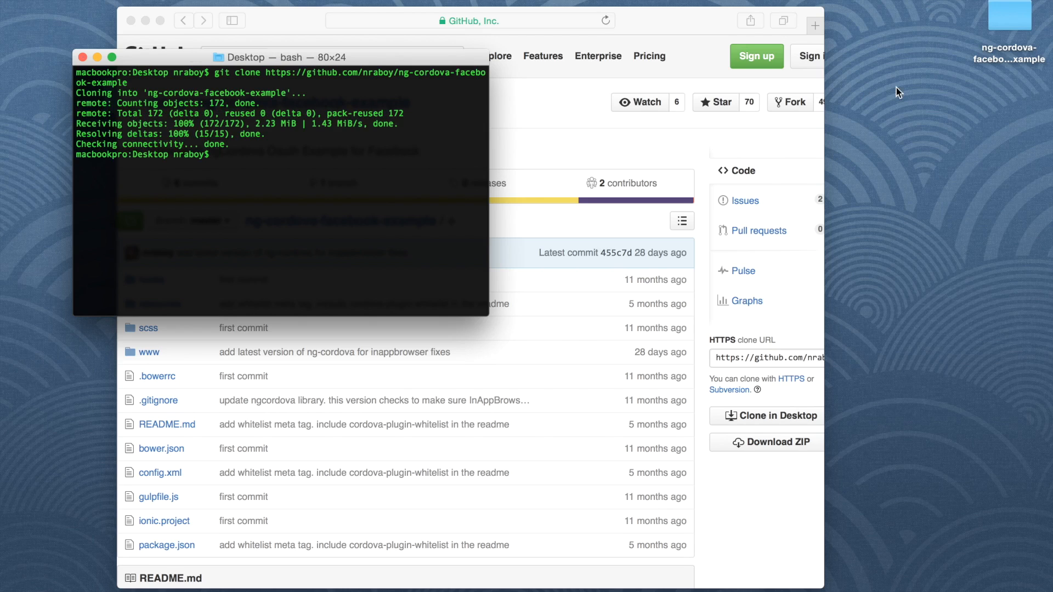
pyautogui.moveTo(415, 239)
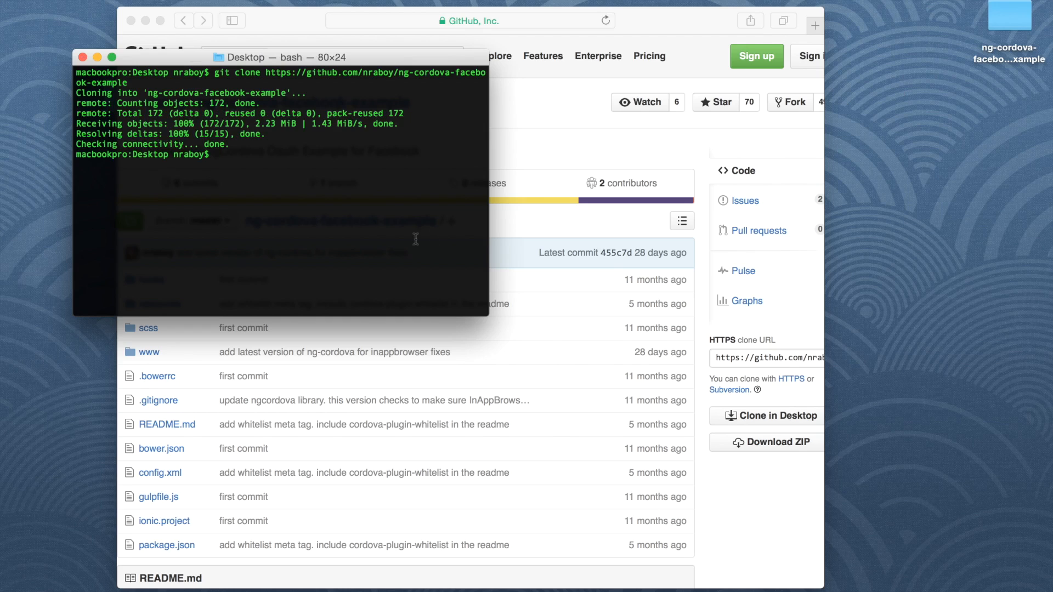
# Enter ng-cordova-facebook-example, add cordova-plugin-inappbrowser, and add the iOS platform with ionic.
pyautogui.write('clear')
pyautogui.write('cd')
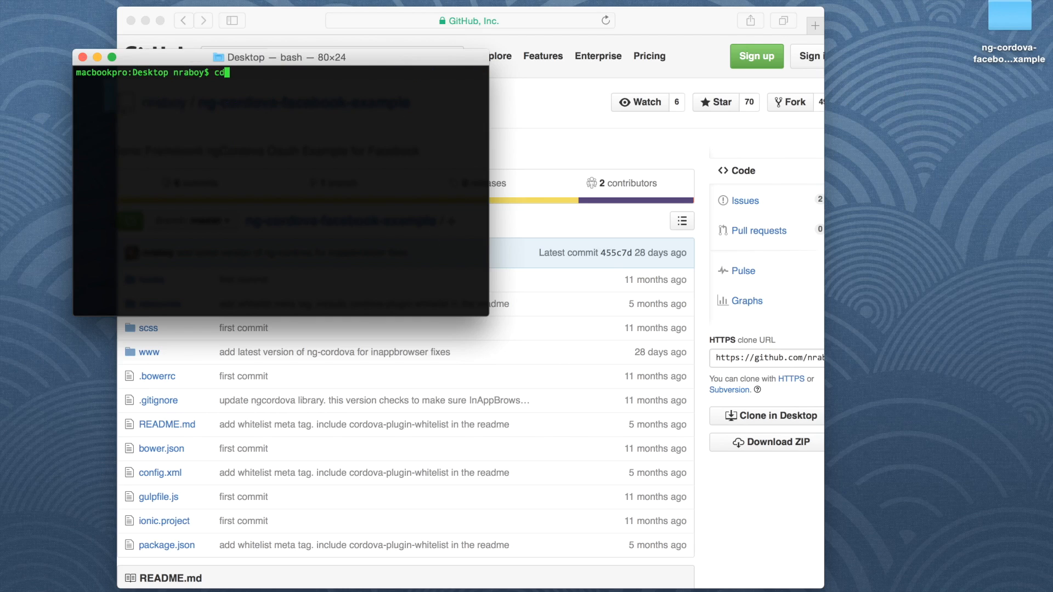
pyautogui.write('ng-cordova-facebook-example/')
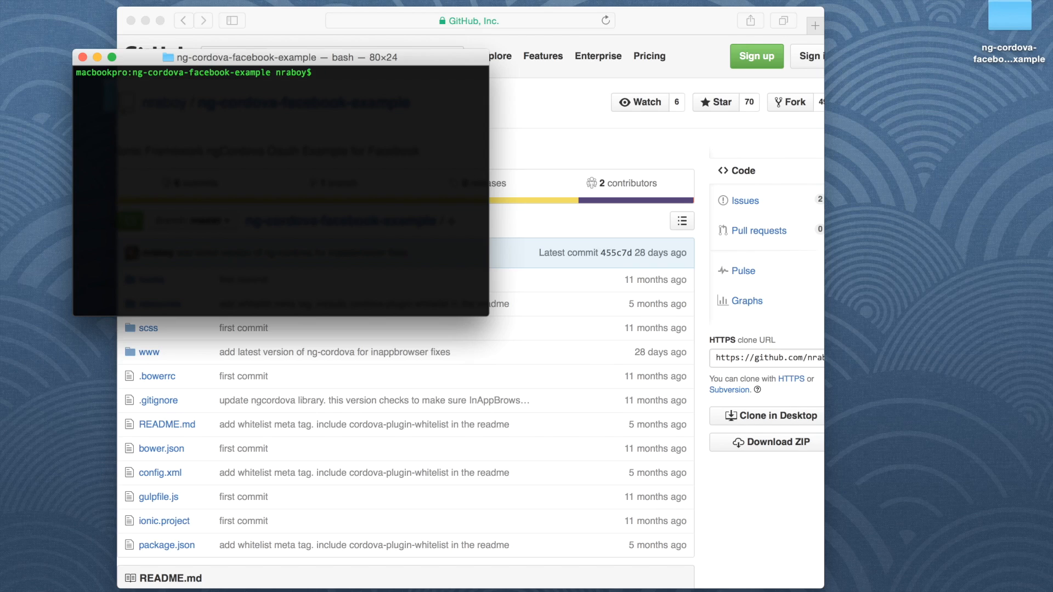
pyautogui.write('cordova plugin add')
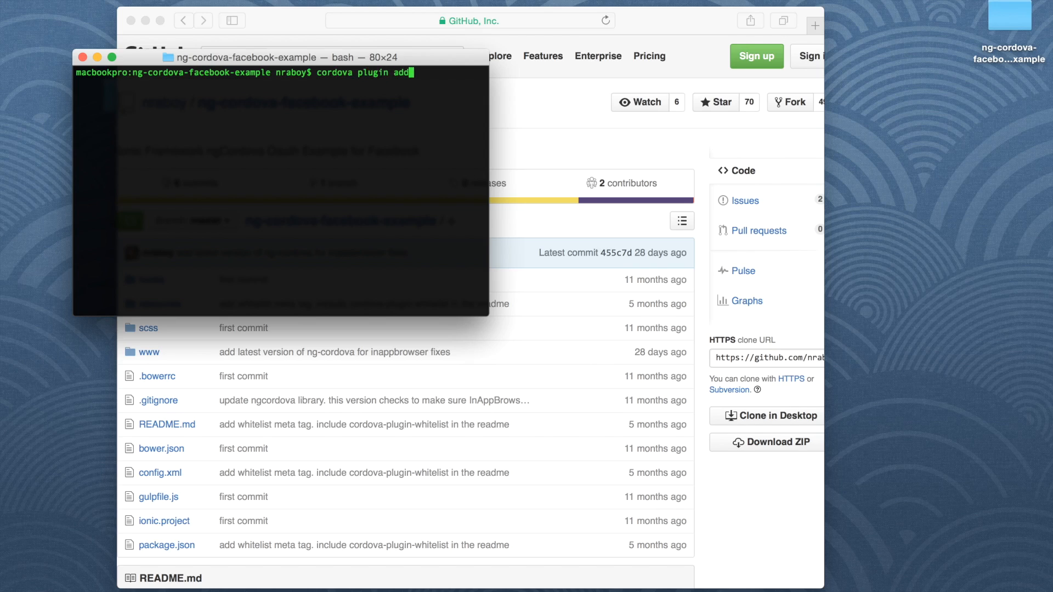
pyautogui.write('cordova-plugin-inappbrowser')
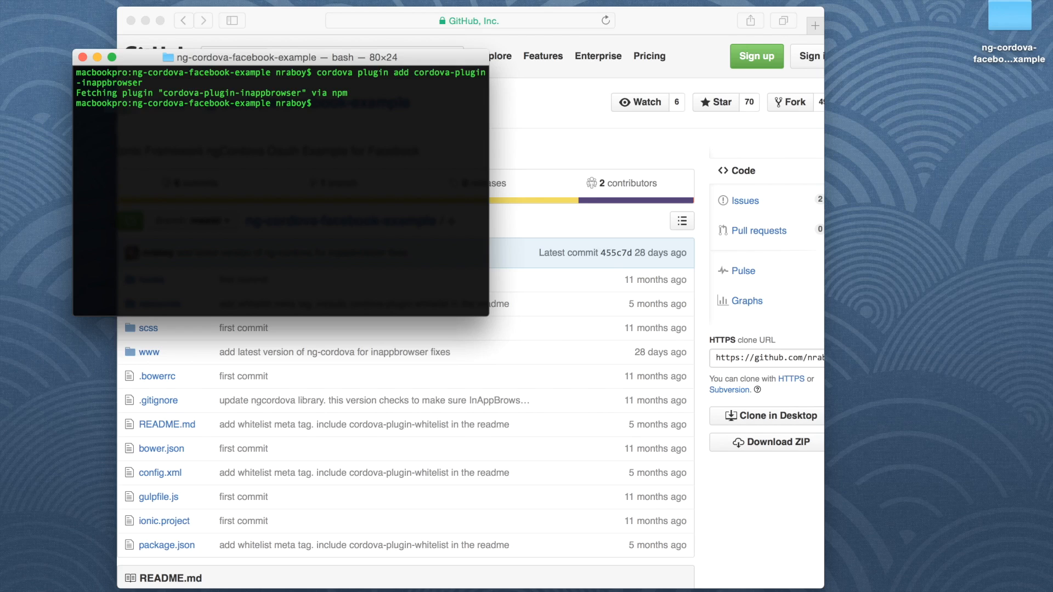
pyautogui.write('ionic platf')
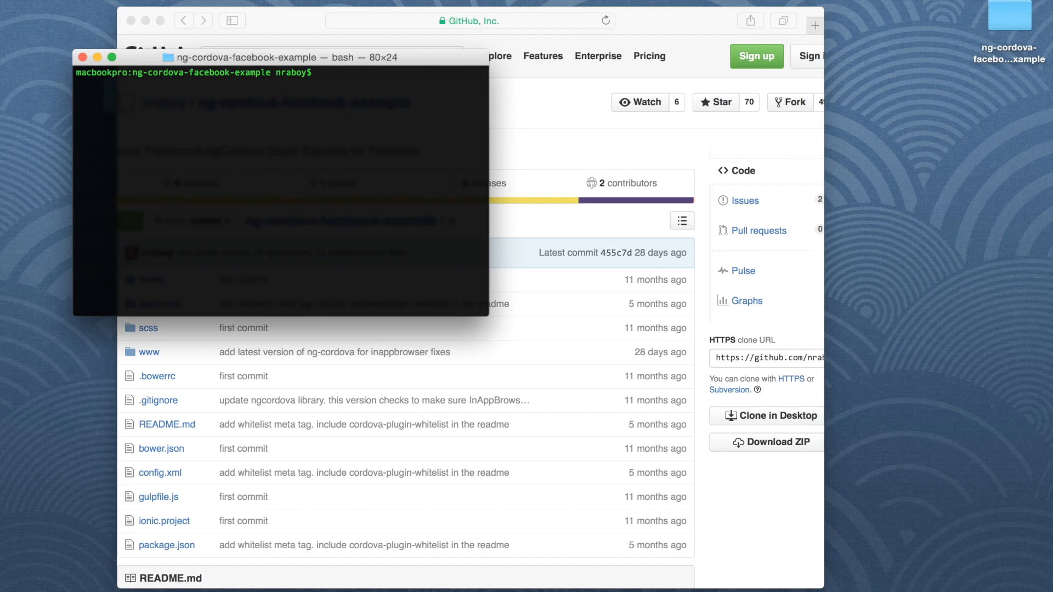
# Add the cordova-plugin-whitelist plugin to the project.
pyautogui.write('cordova plugin')
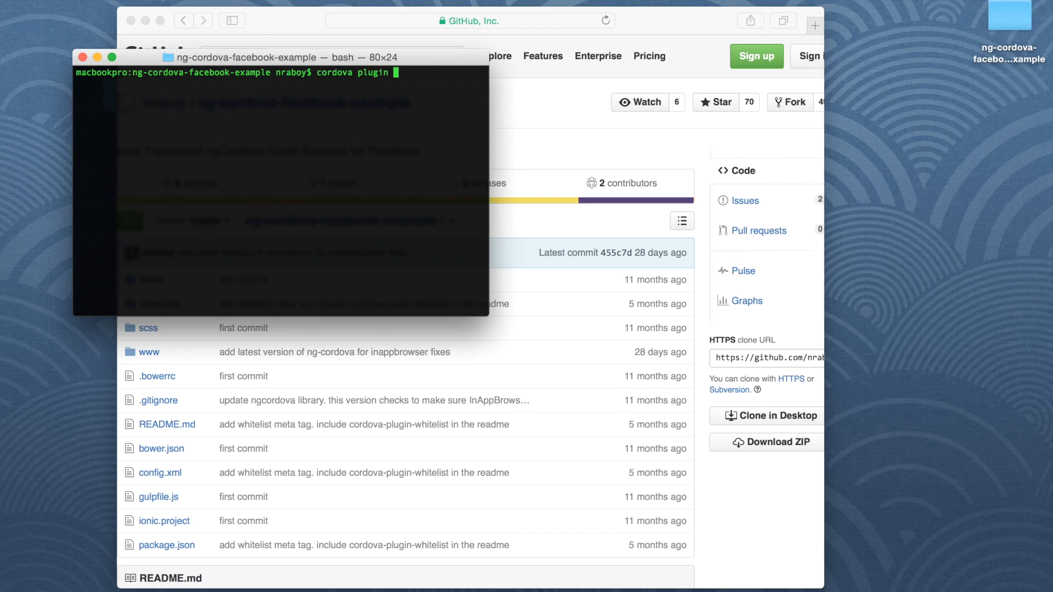
pyautogui.write('add cordova')
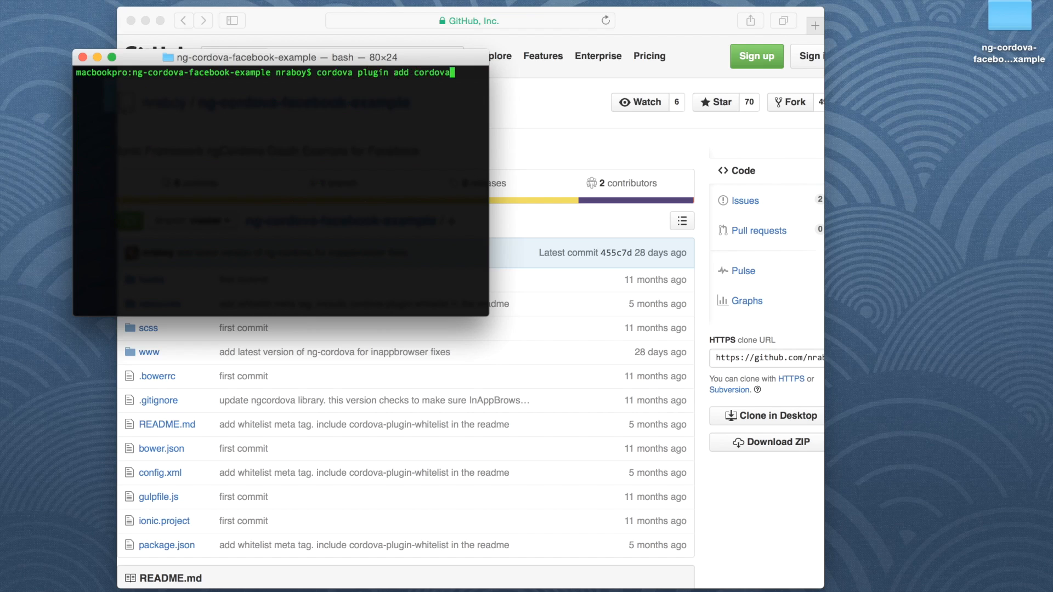
pyautogui.write('-plugin-whitel')
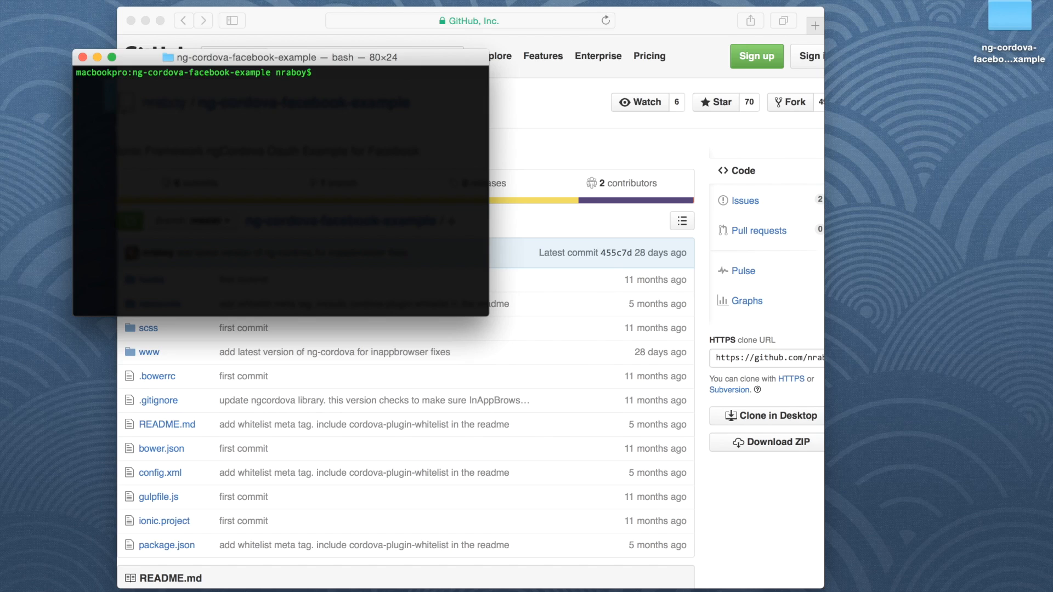
pyautogui.write('cordova plugin add')
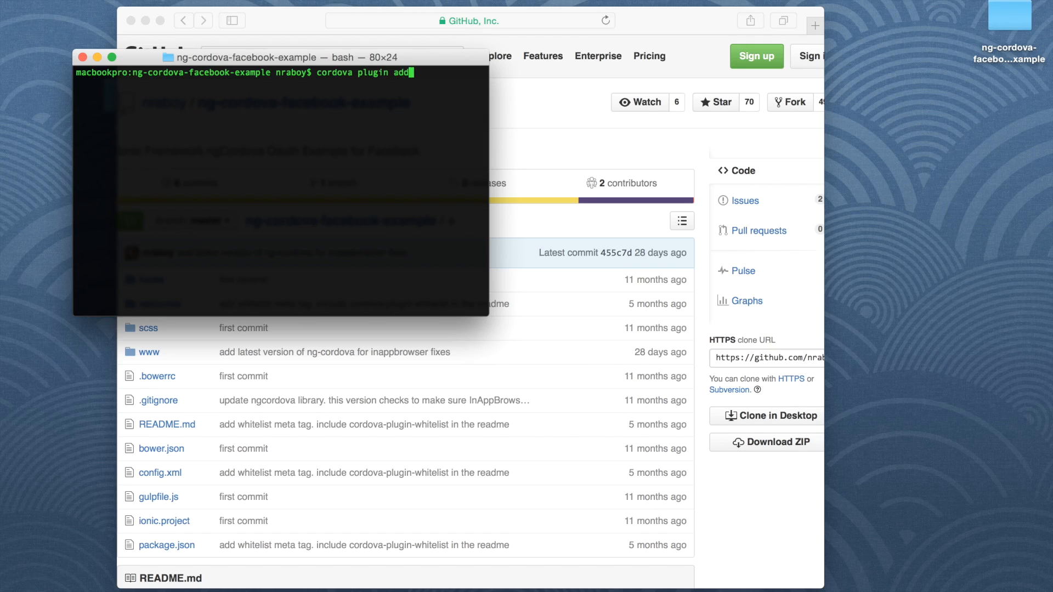
pyautogui.write('cordova-plugin-device')
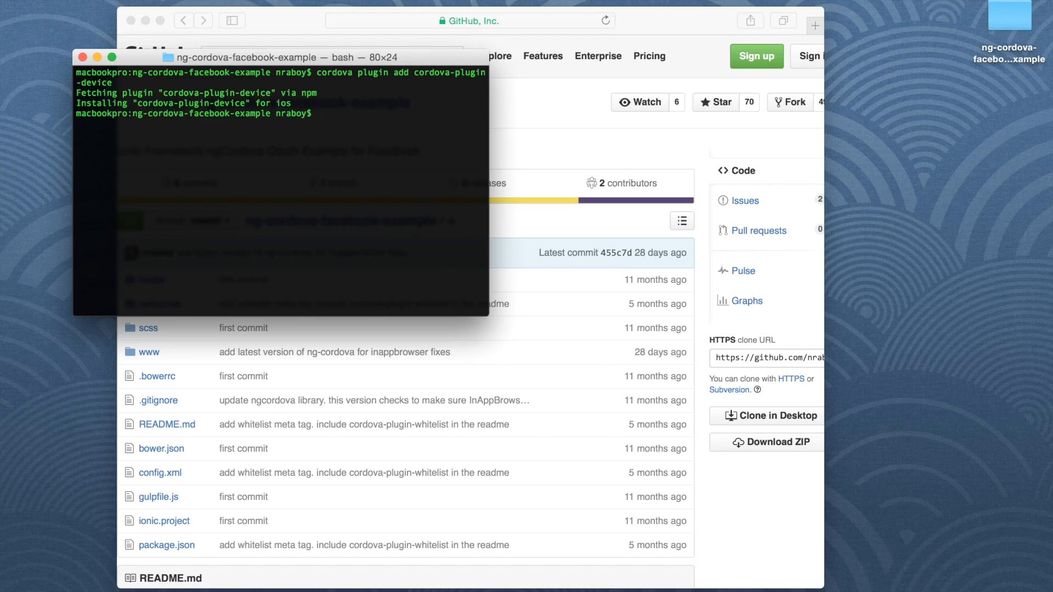
# Add cordova-plugin-device, cordova-plugin-keyboard and the ionic plugin.
pyautogui.write('cordova plugin add cordova-plugin-d')
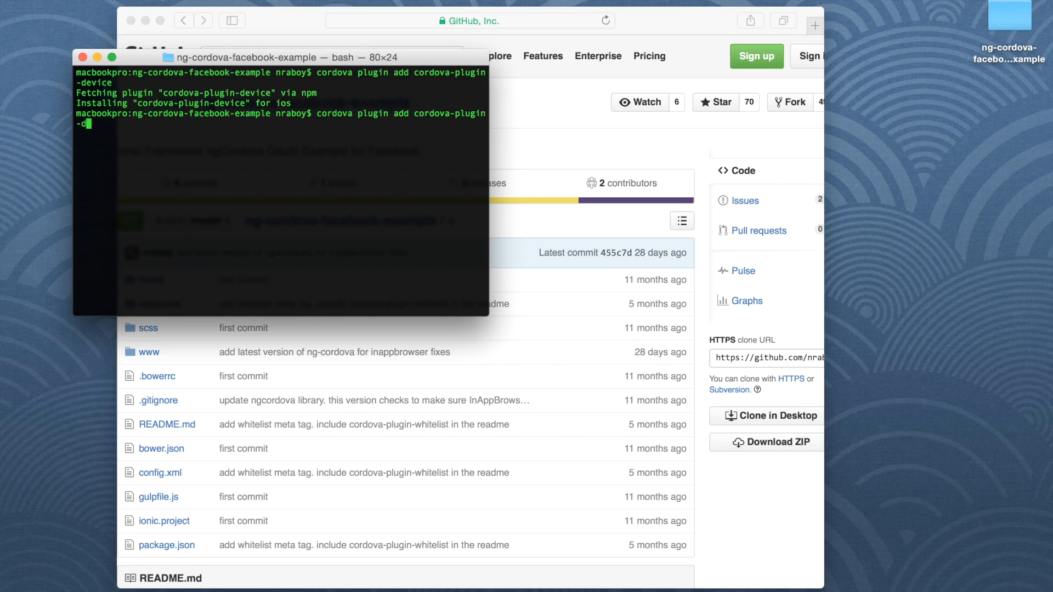
pyautogui.write('keyboar')
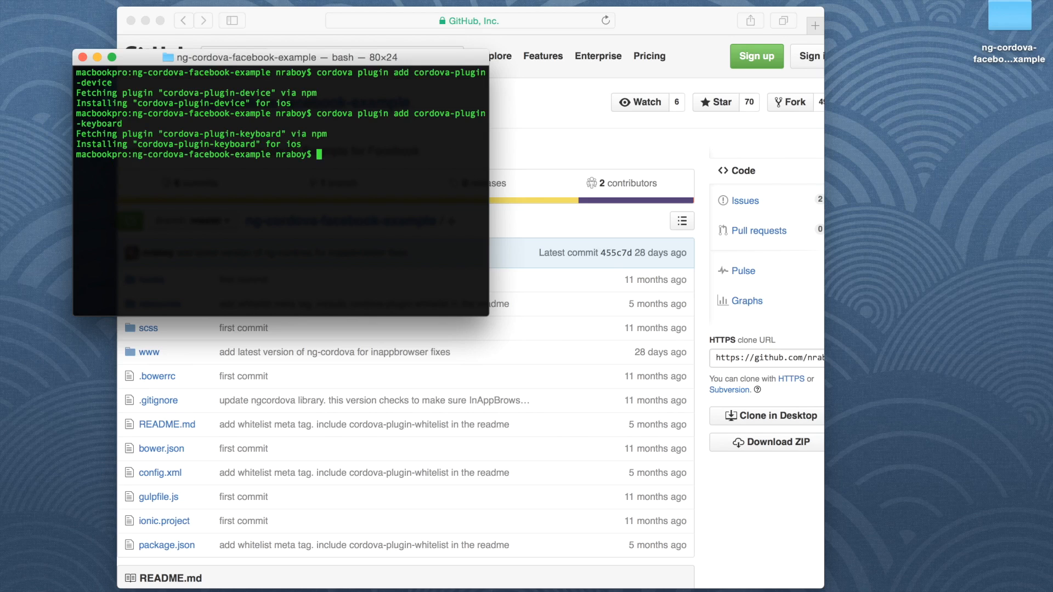
pyautogui.write('cordova')
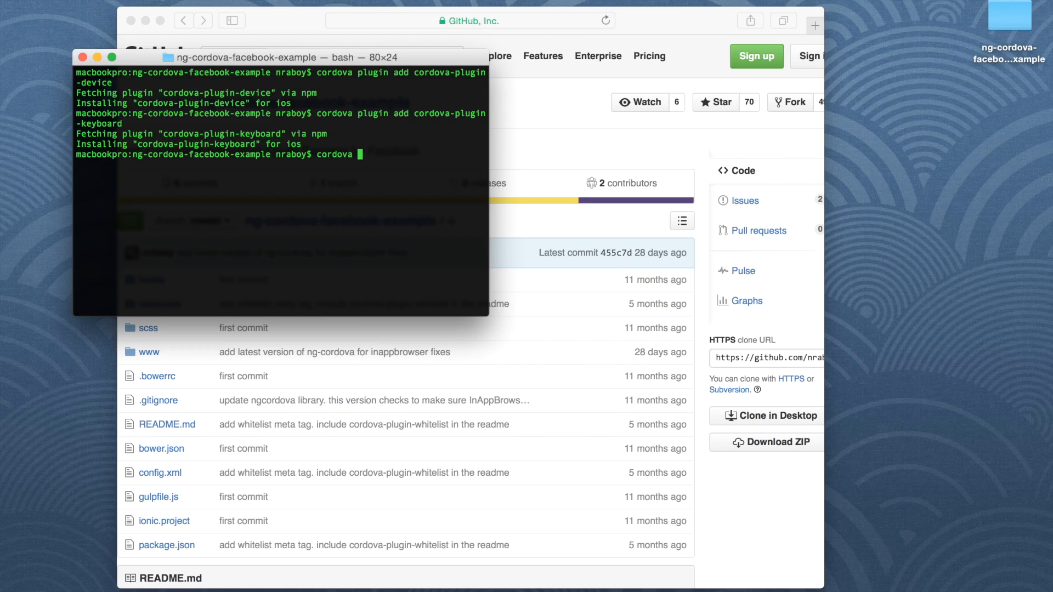
pyautogui.write('plugin add')
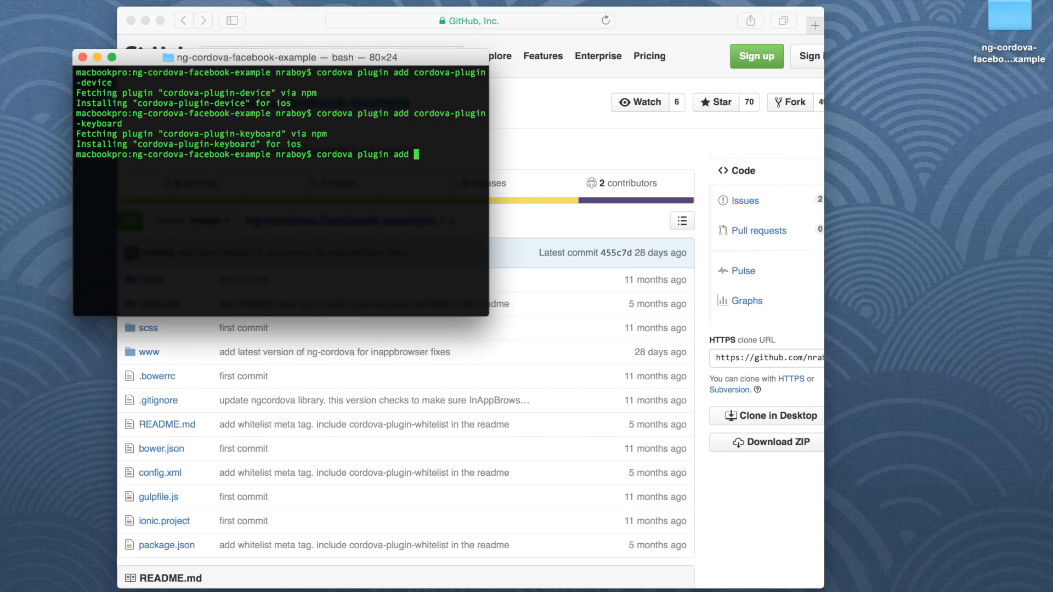
pyautogui.write('ionic-p')
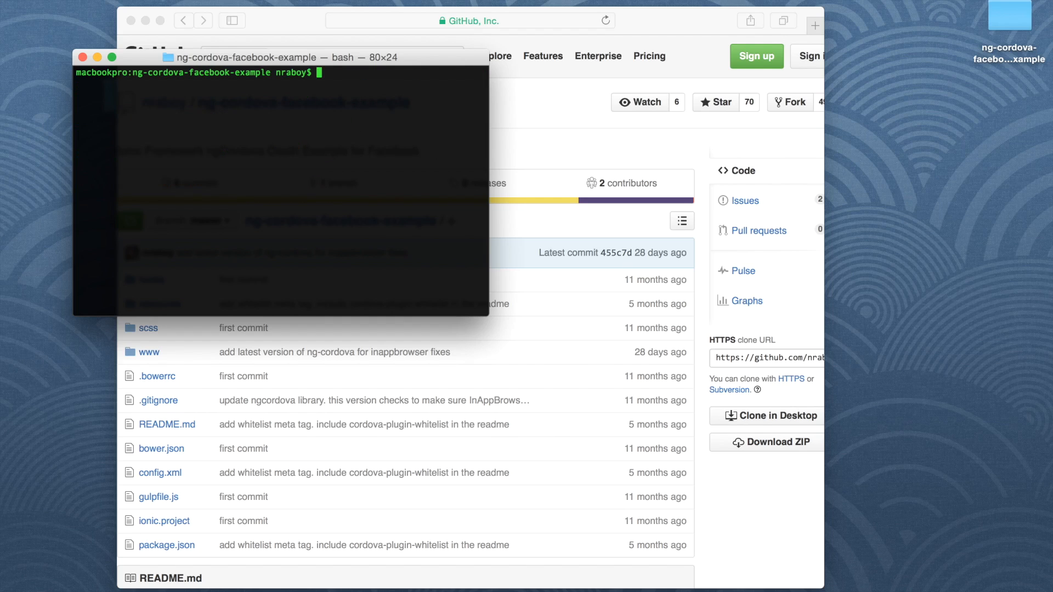
pyautogui.moveTo(356, 157)
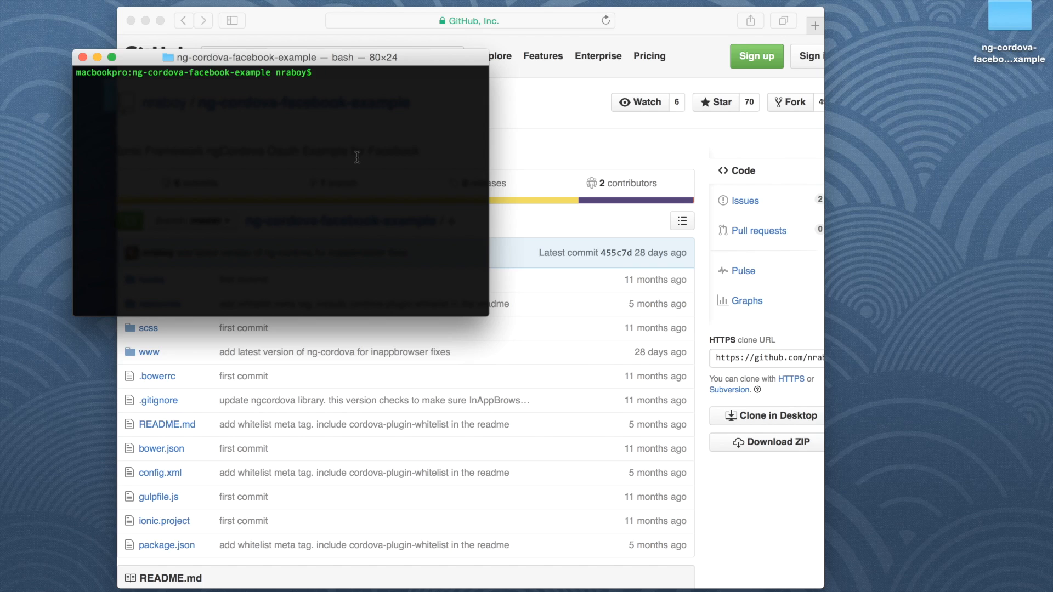
# Run ionic build ios to build the project for iOS.
pyautogui.write('ionic build')
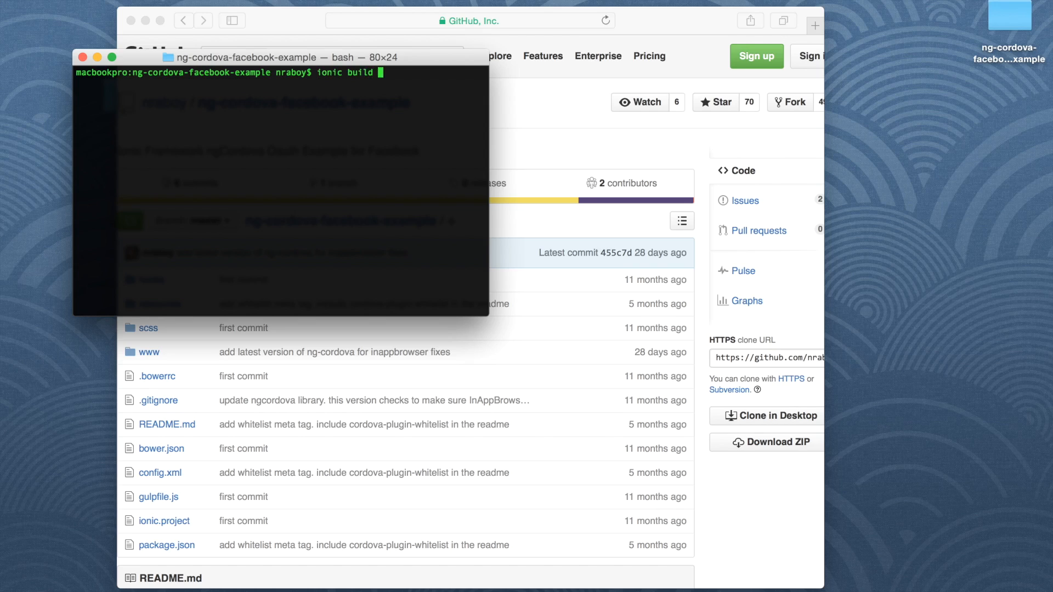
pyautogui.write('ios')
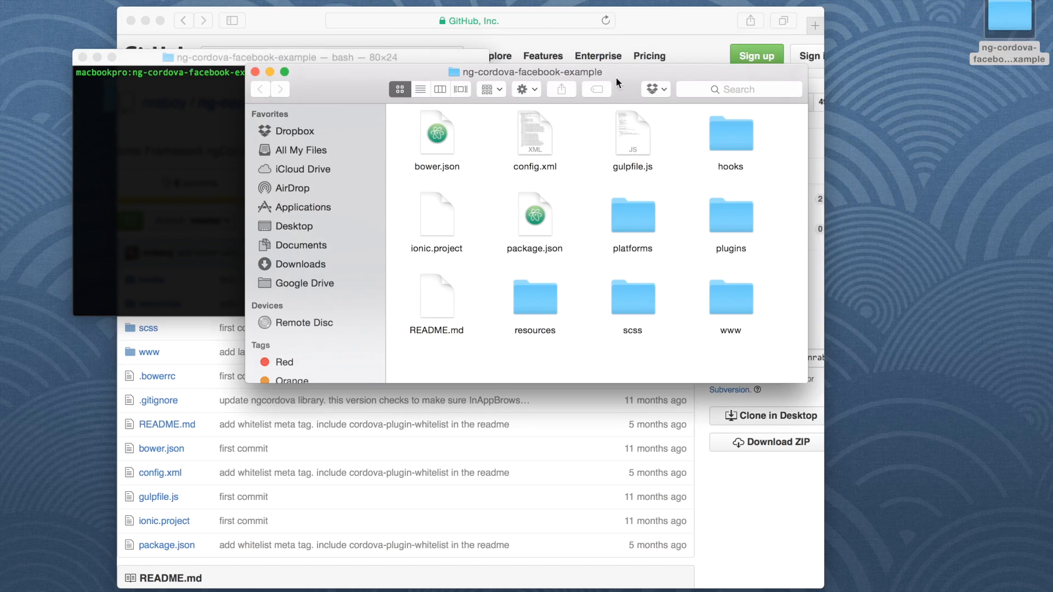
# Open platforms/ios/FacebookExample.xcodeproj from Finder in Xcode.
pyautogui.moveTo(530, 72); pyautogui.dragTo(718, 113)
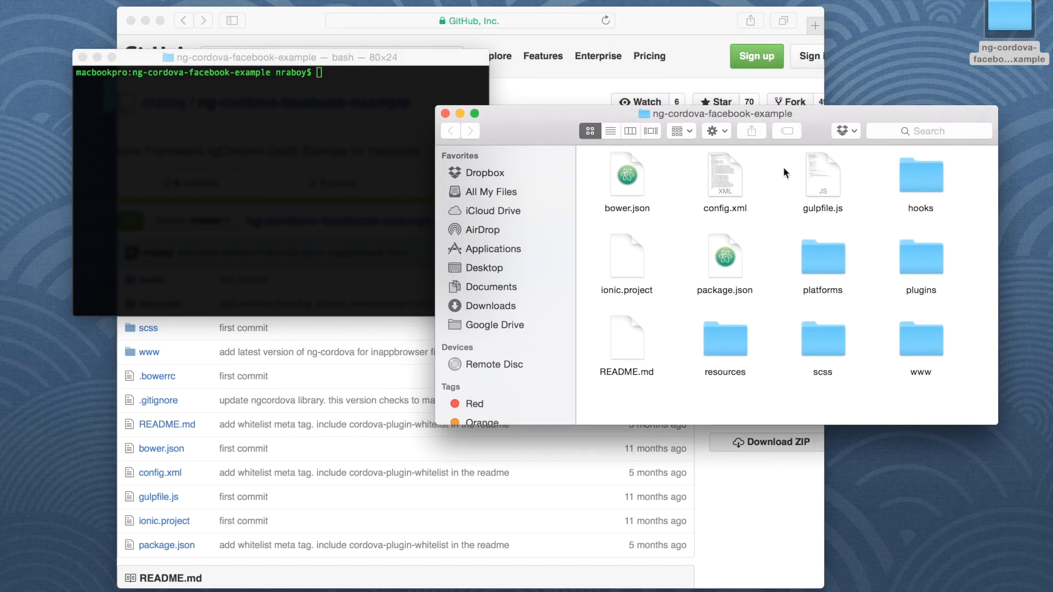
pyautogui.doubleClick(822, 257)
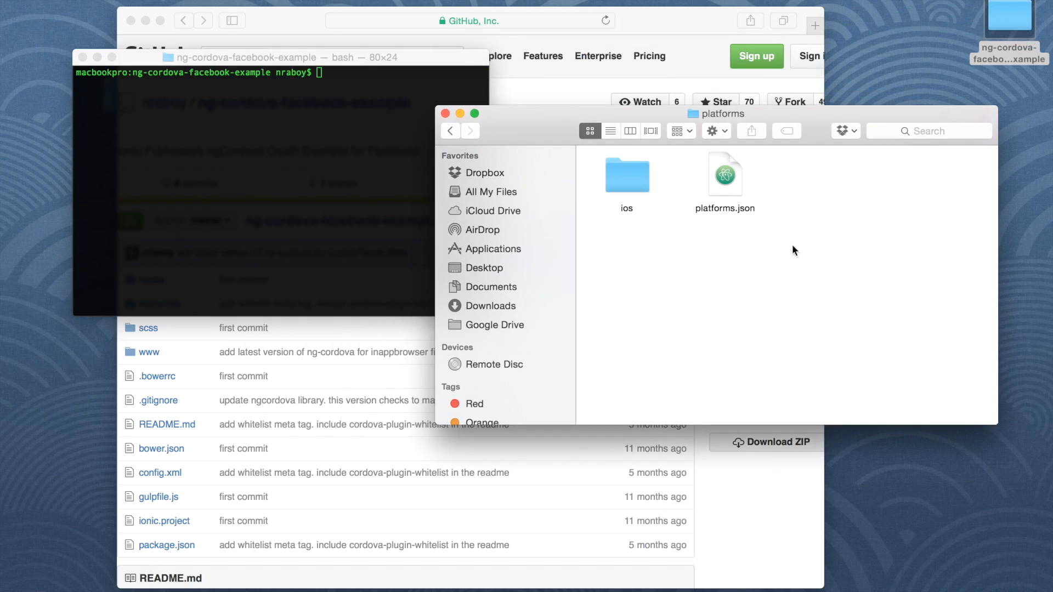
pyautogui.doubleClick(626, 175)
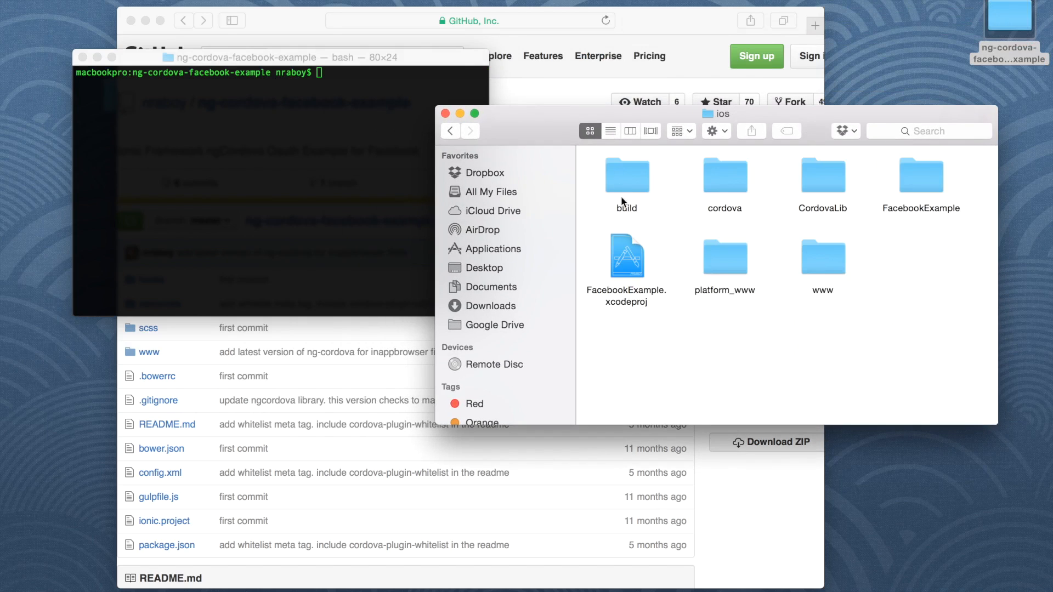
pyautogui.click(626, 257)
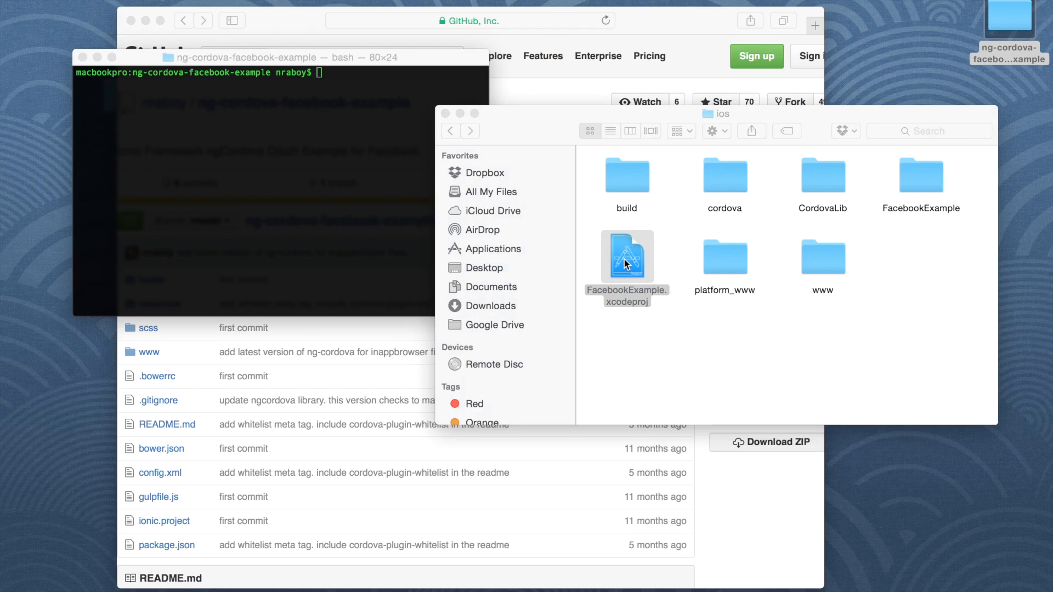
pyautogui.doubleClick(626, 255)
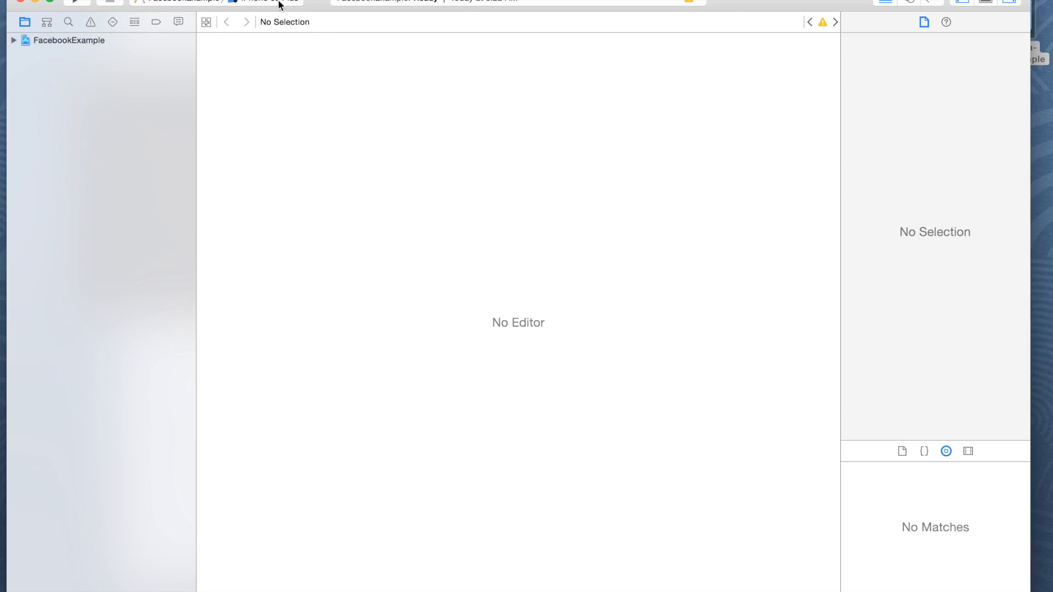
# Build and run FacebookExample on the iPhone 6 simulator.
pyautogui.click(263, 1)
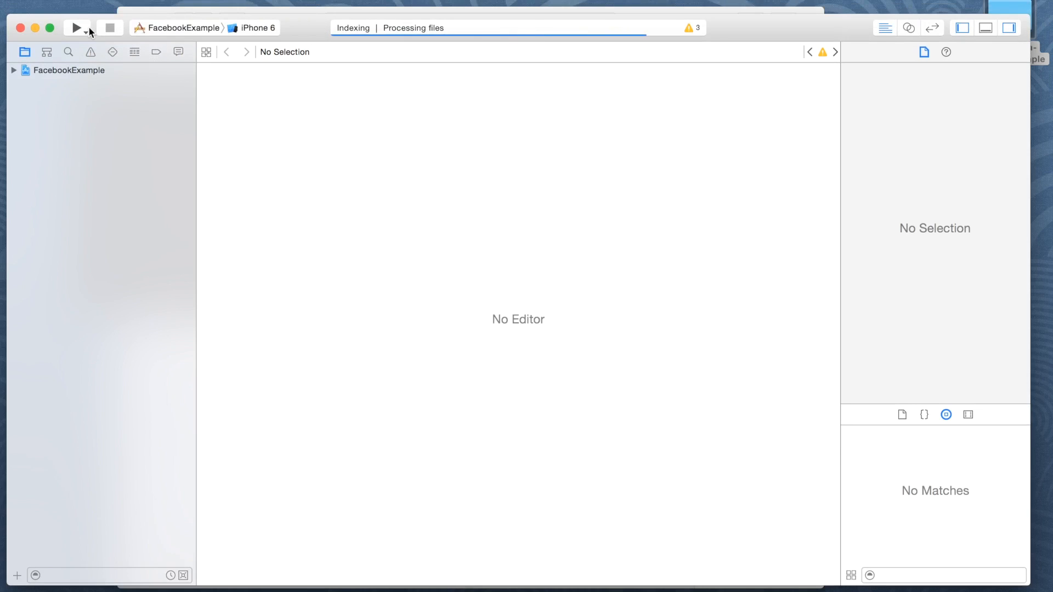
pyautogui.click(75, 27)
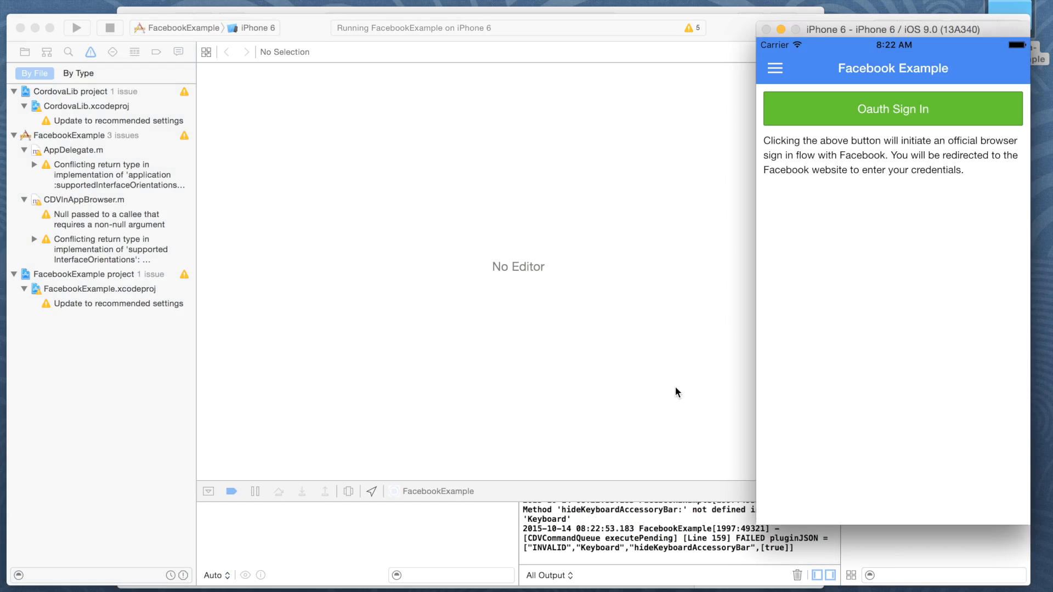
pyautogui.moveTo(844, 240)
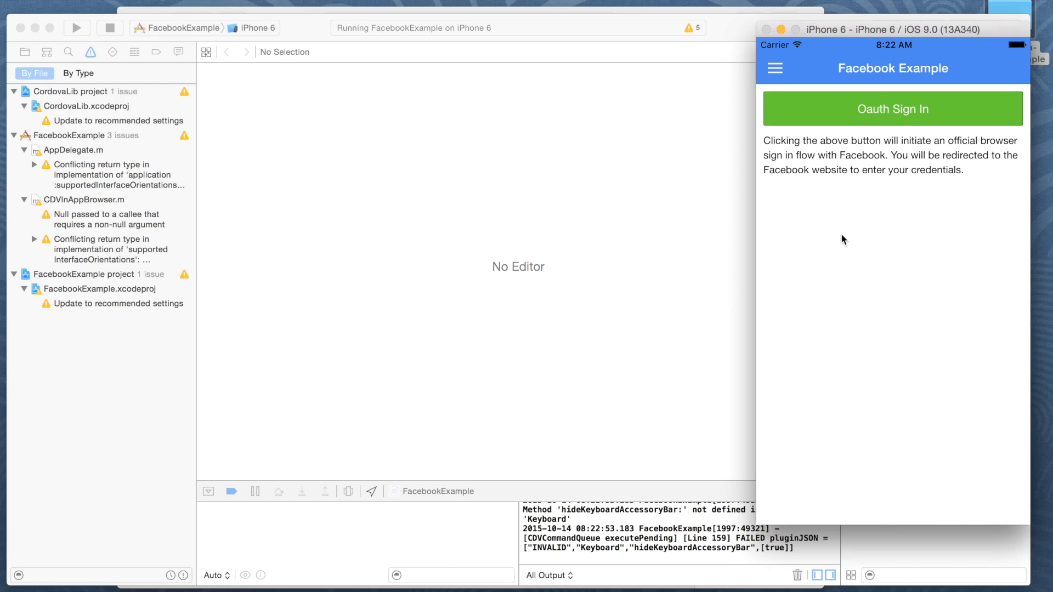
pyautogui.moveTo(903, 112)
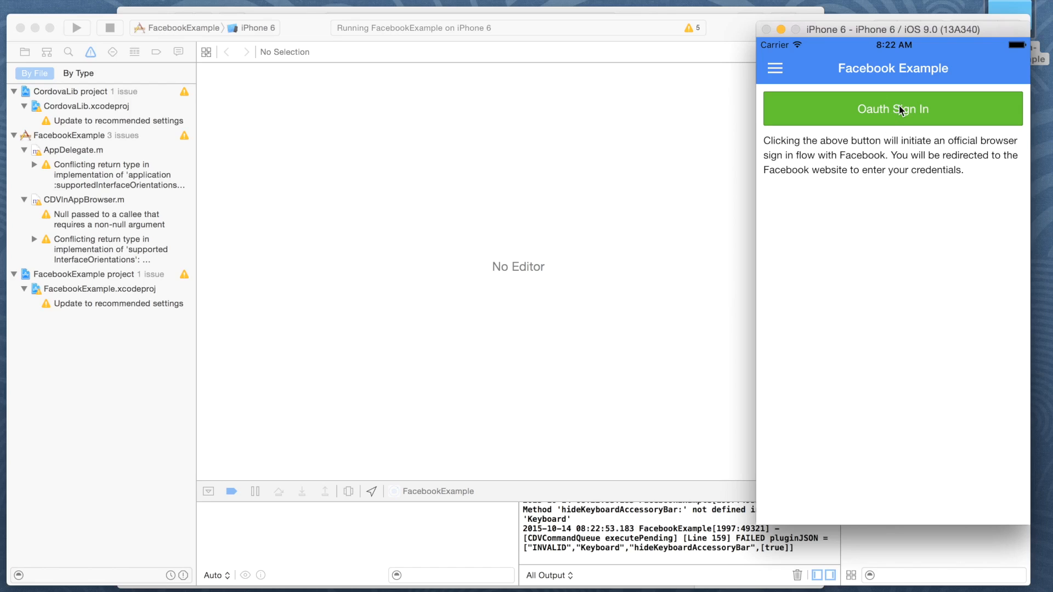
pyautogui.moveTo(903, 114)
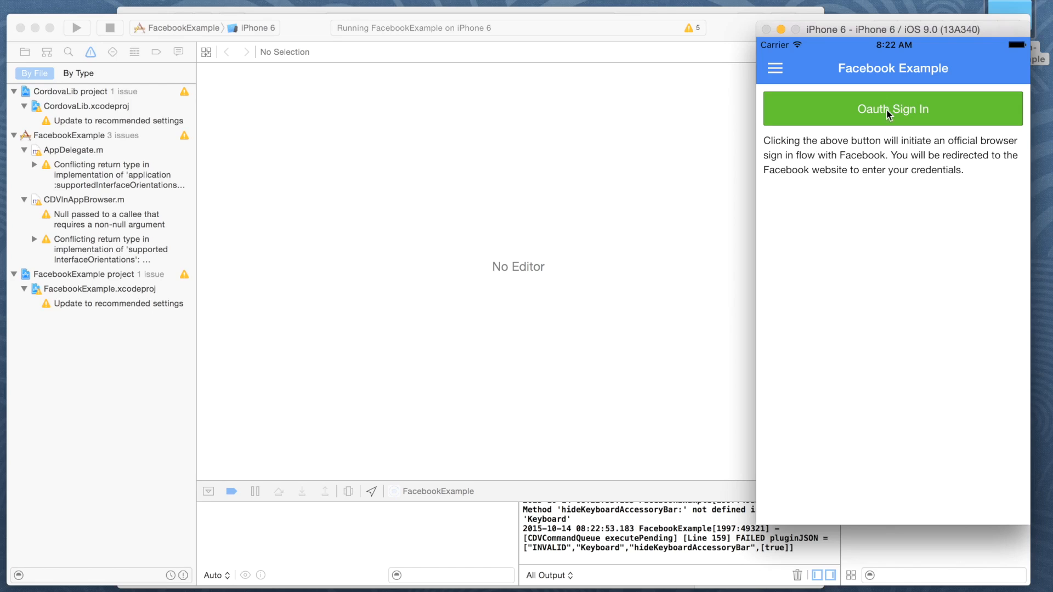
# Tap Oauth Sign In so Xcode's console logs the SSL secure-connection error.
pyautogui.click(892, 108)
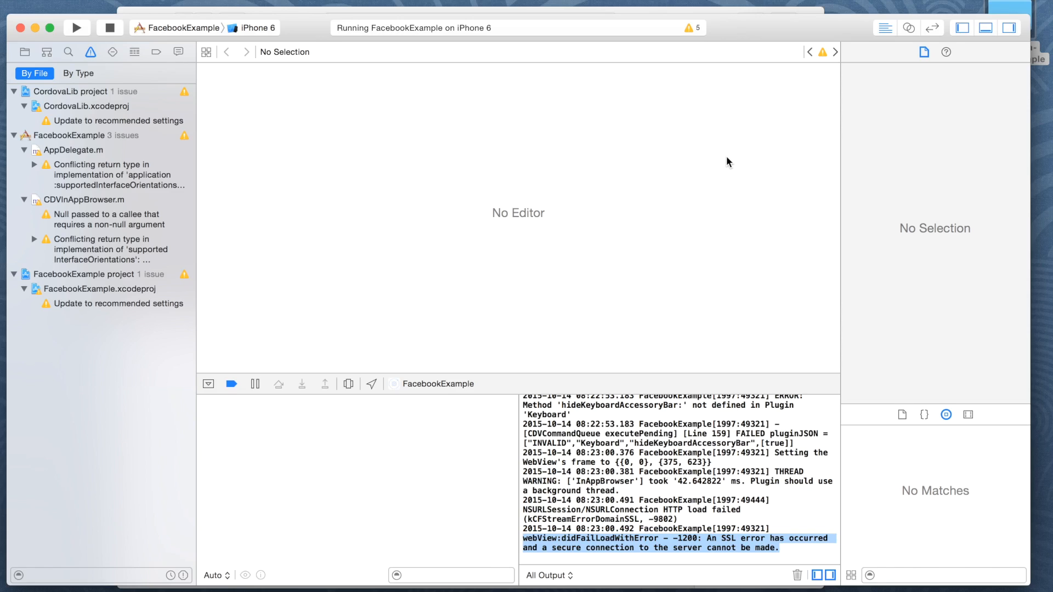
pyautogui.moveTo(382, 145)
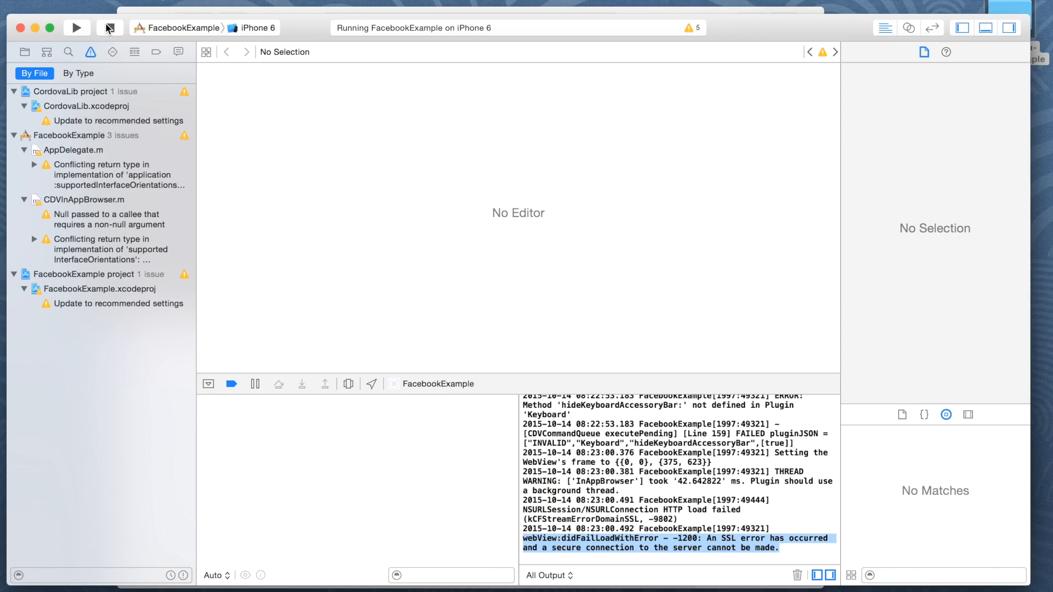
# Stop the app and locate FacebookExample-Info.plist under platforms/ios/FacebookExample in Finder.
pyautogui.click(109, 27)
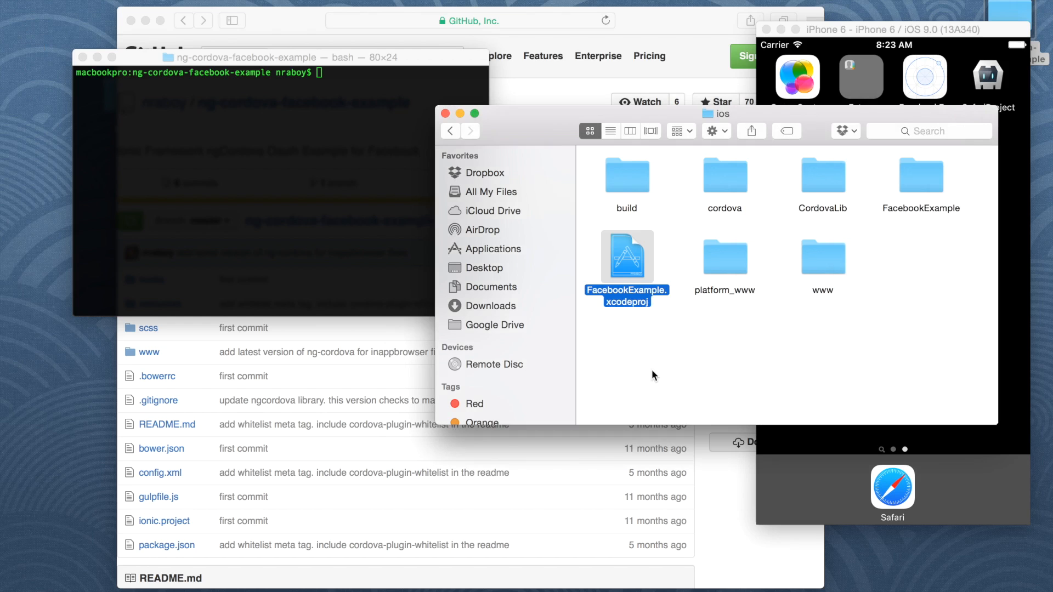
pyautogui.moveTo(512, 164)
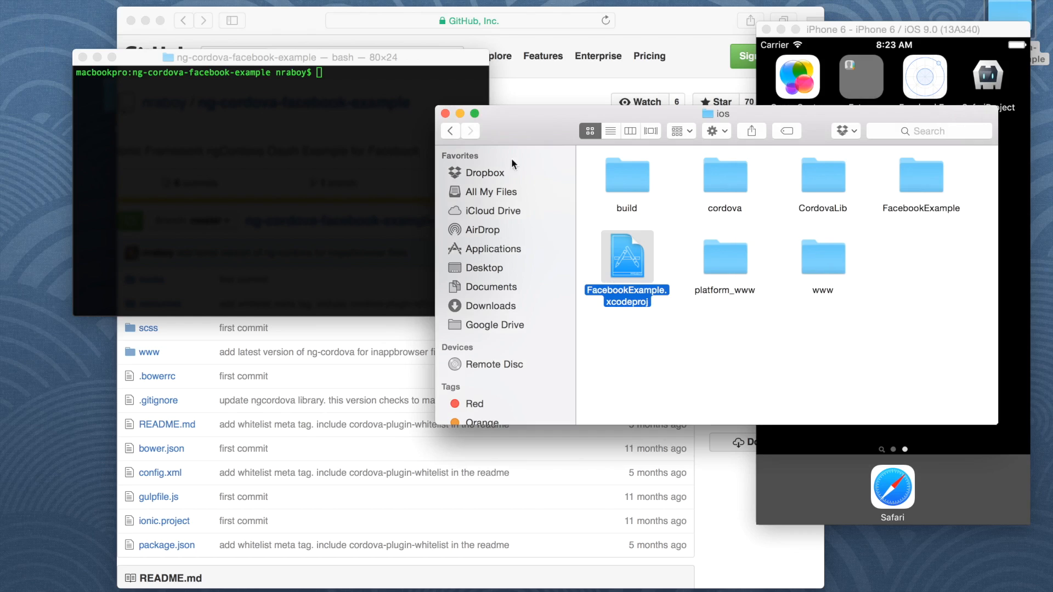
pyautogui.click(451, 131)
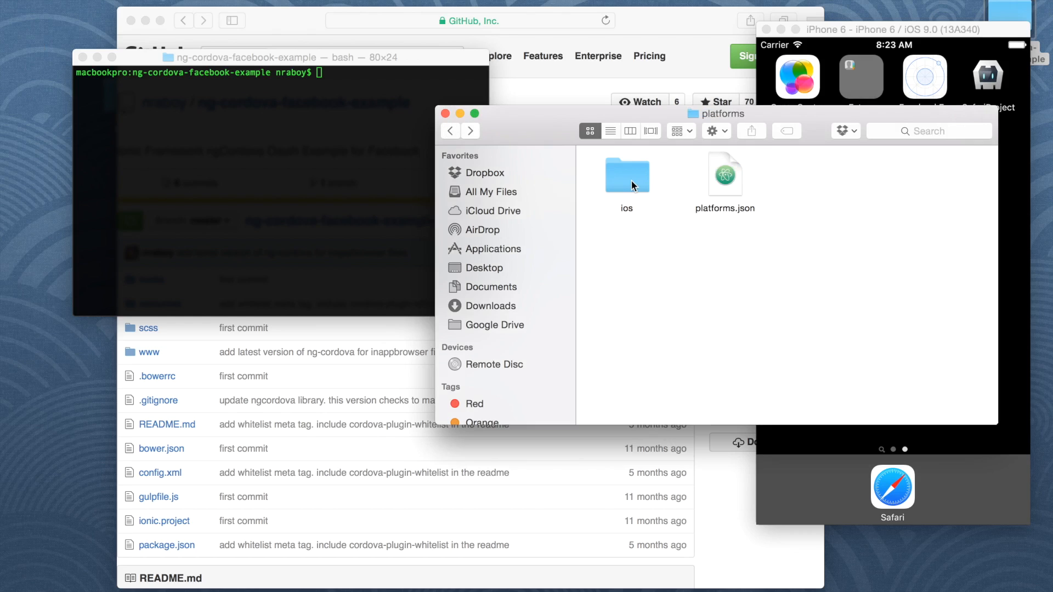
pyautogui.doubleClick(626, 175)
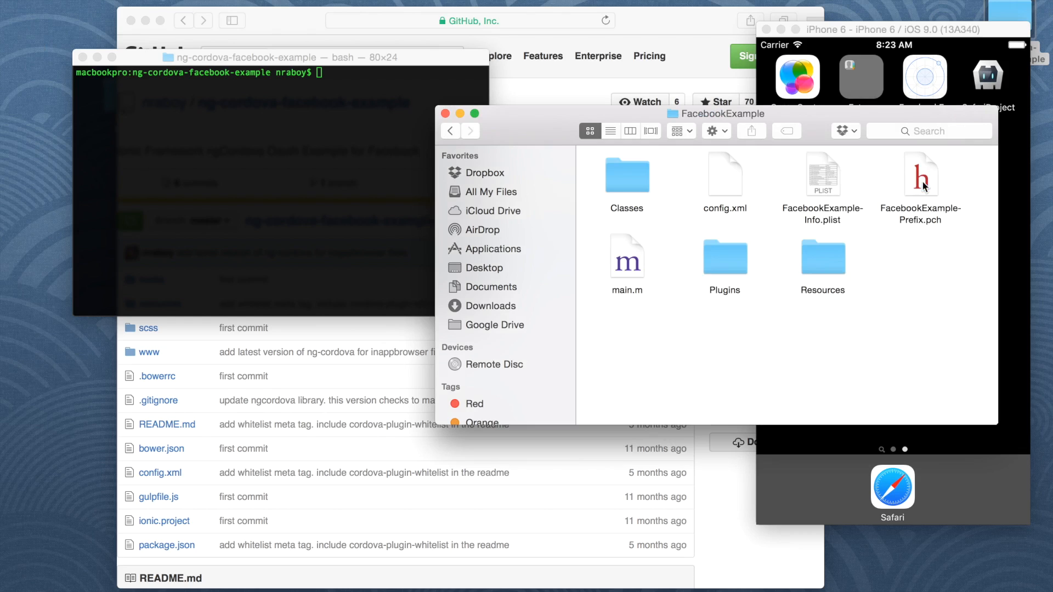
pyautogui.click(822, 177)
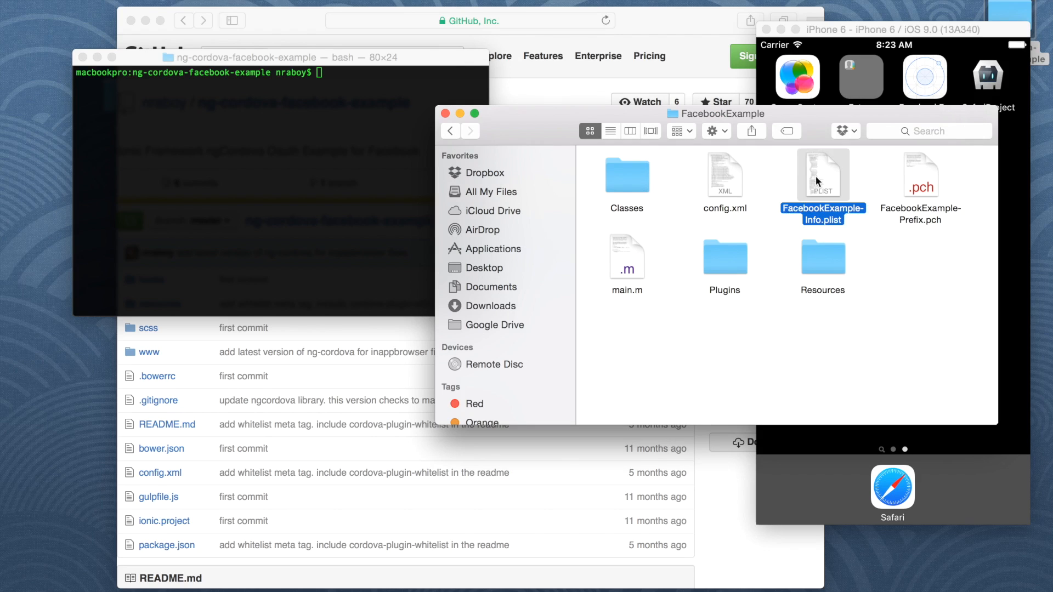
pyautogui.rightClick(822, 174)
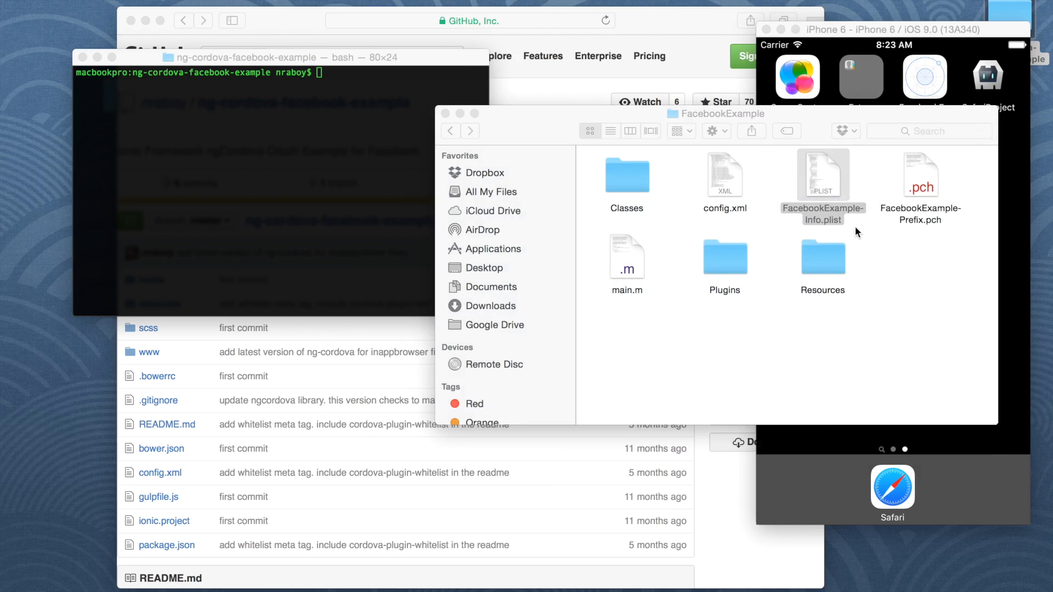
# Open FacebookExample-Info.plist in Atom and dismiss the Finder window.
pyautogui.doubleClick(822, 174)
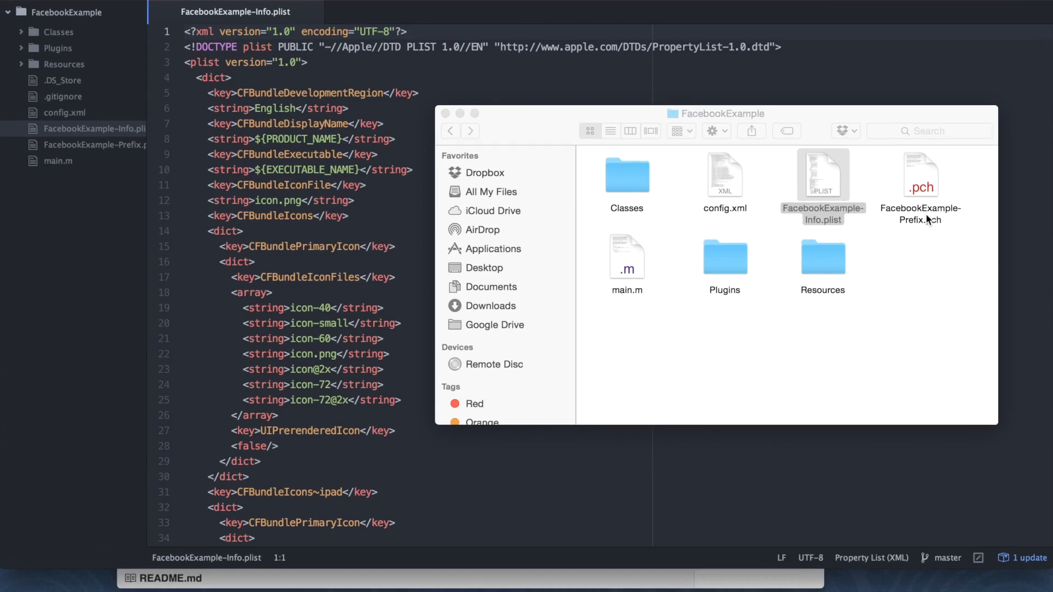
pyautogui.click(822, 176)
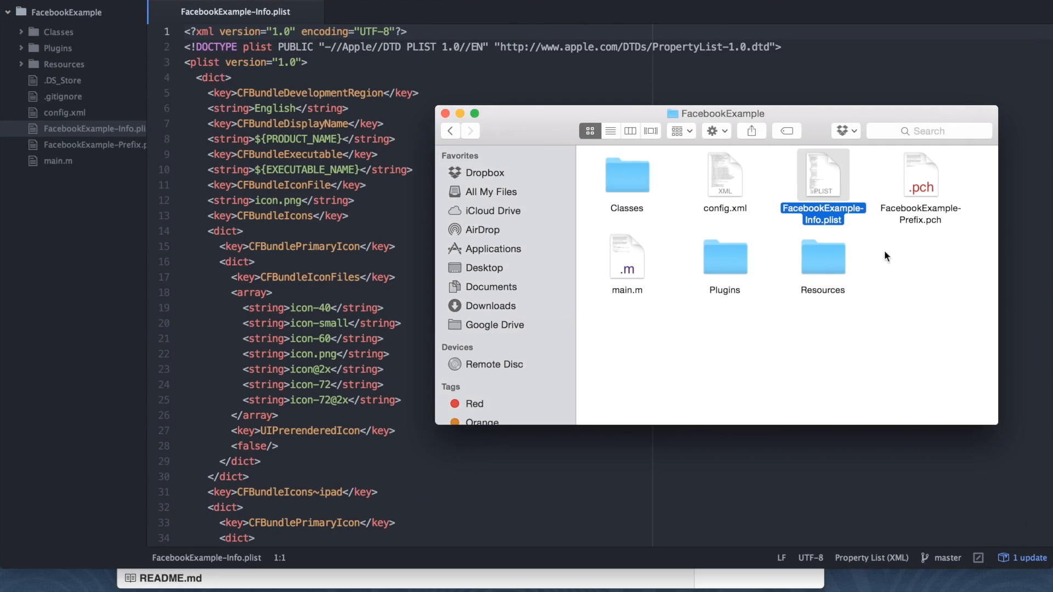
pyautogui.moveTo(922, 304)
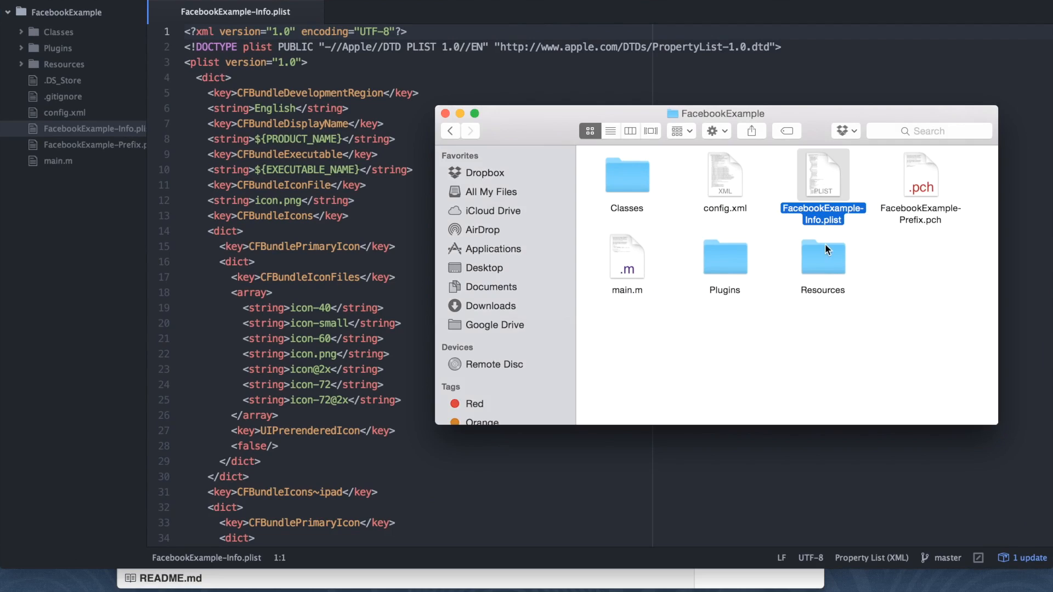
pyautogui.moveTo(832, 225)
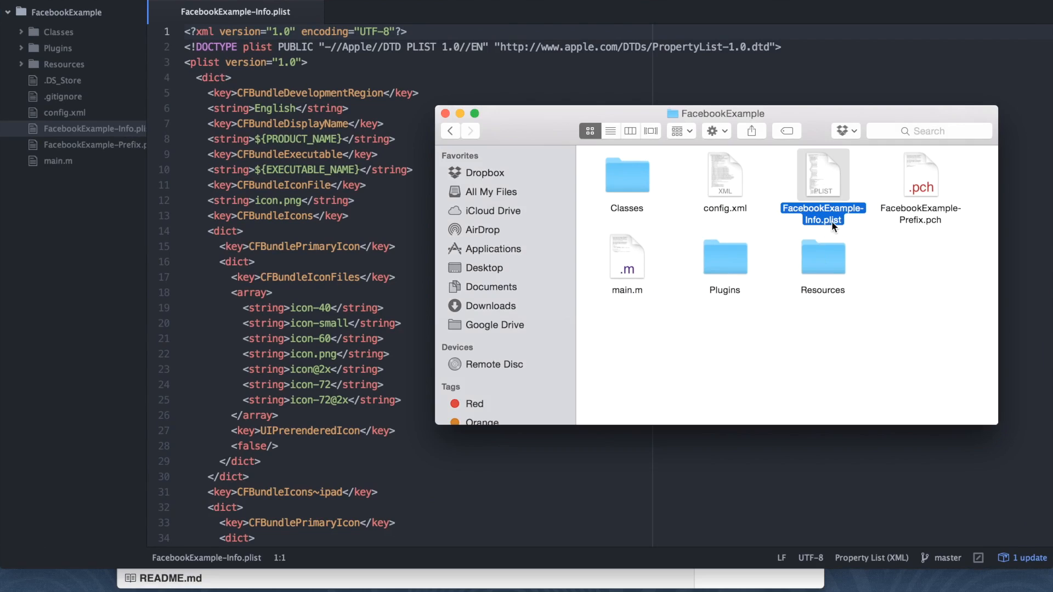
pyautogui.moveTo(884, 294)
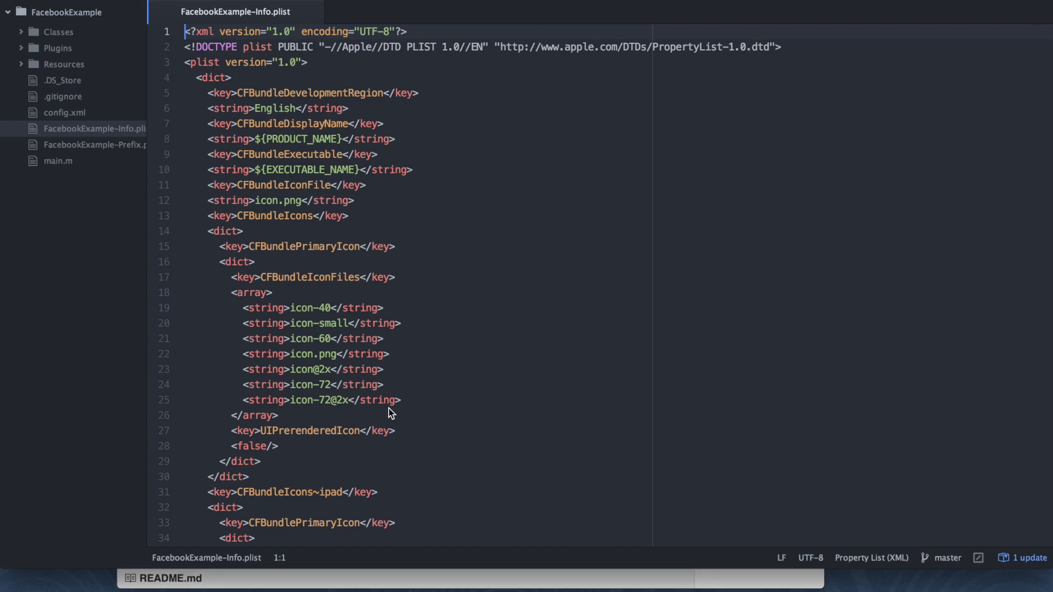
# Insert an empty <dict></dict> block after the closing </array> near the plist's end.
pyautogui.scroll(-3)
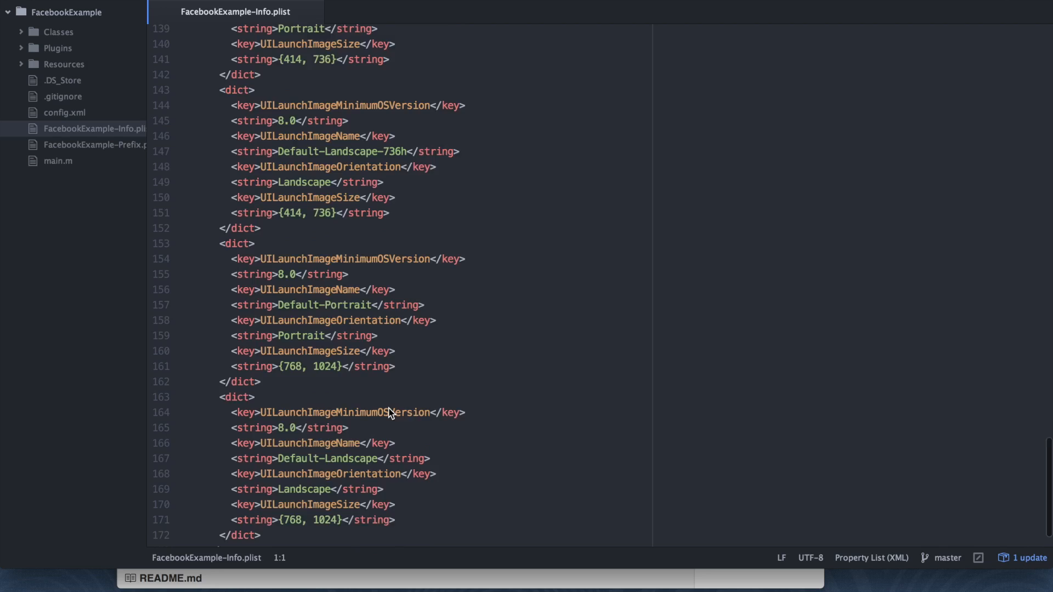
pyautogui.scroll(-3)
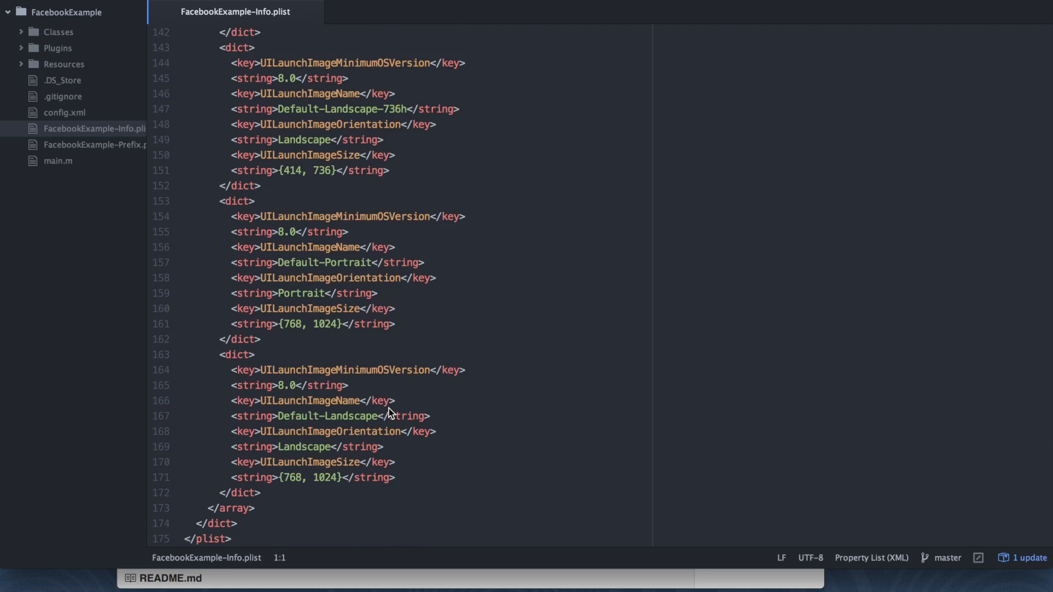
pyautogui.moveTo(346, 460)
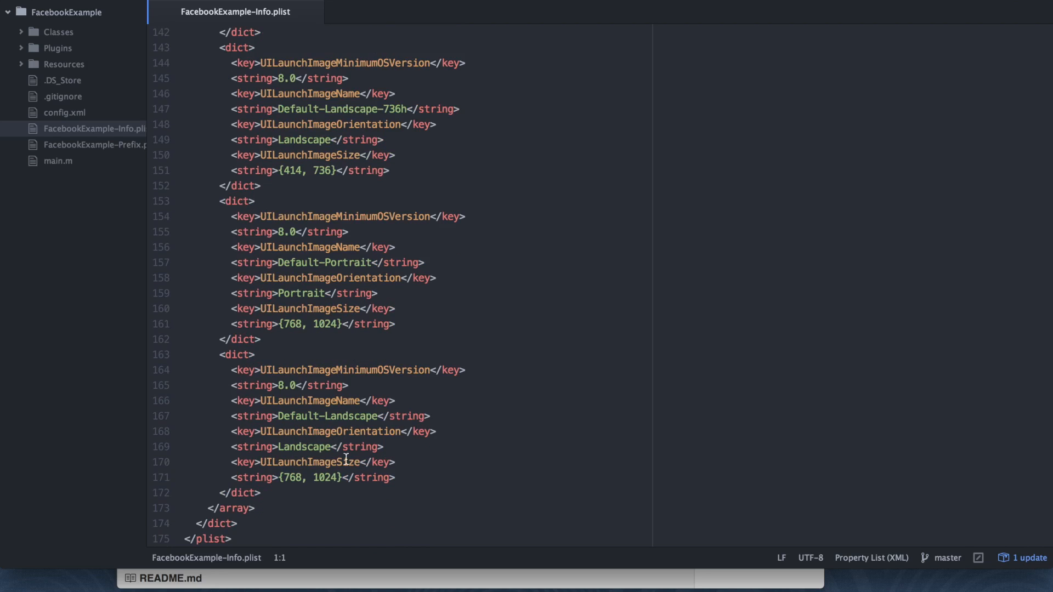
pyautogui.click(282, 508)
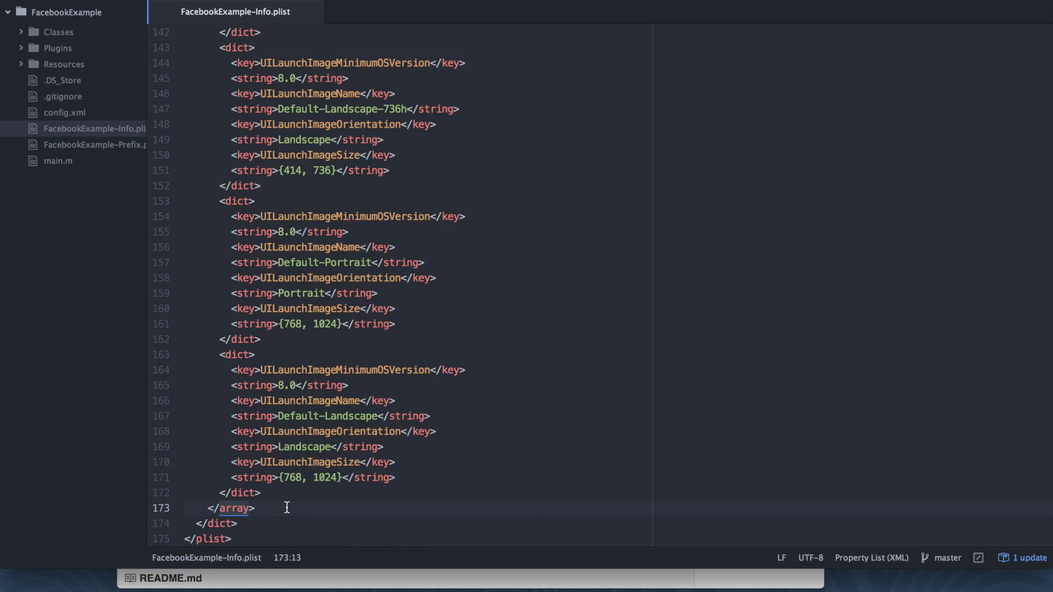
pyautogui.click(257, 508)
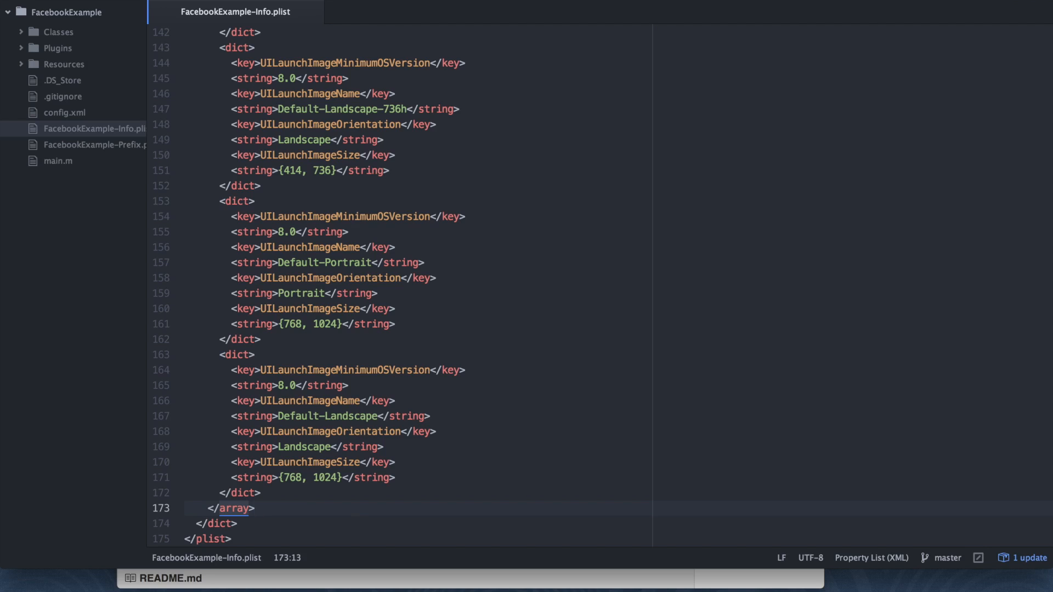
pyautogui.press('enter')
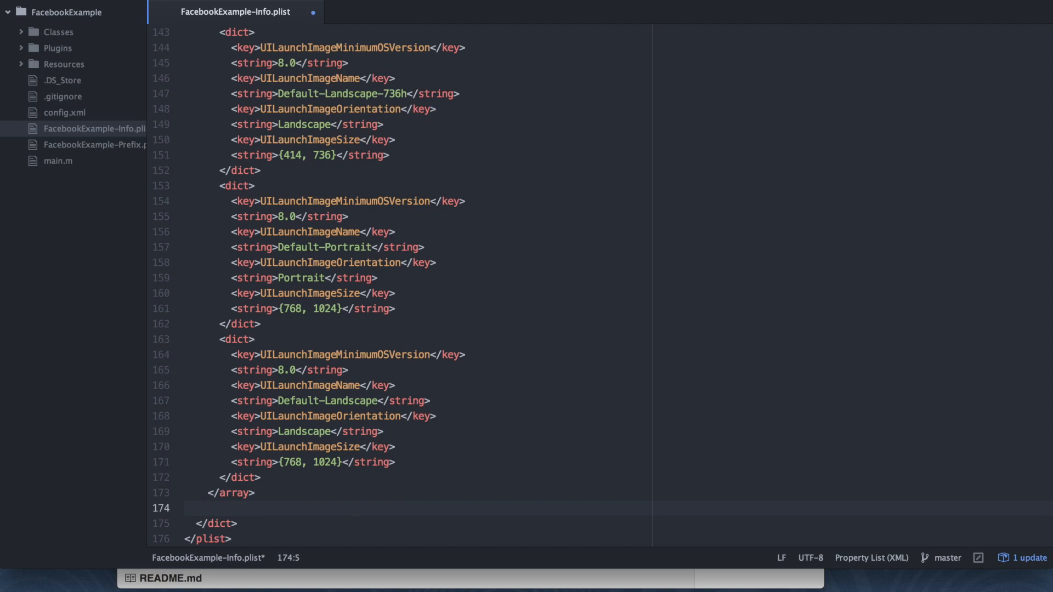
pyautogui.write('<dict')
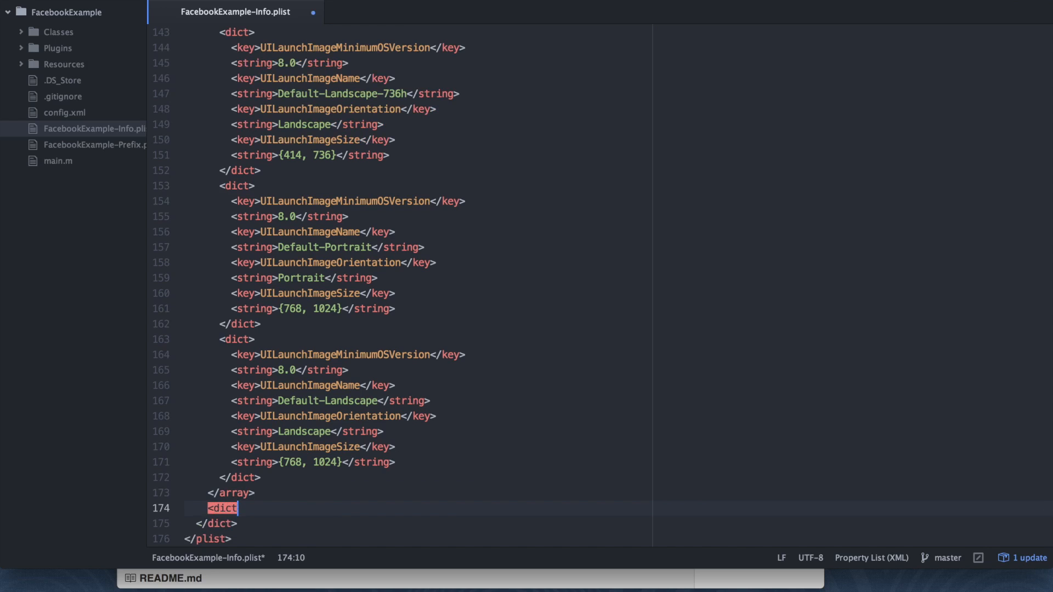
pyautogui.press('enter')
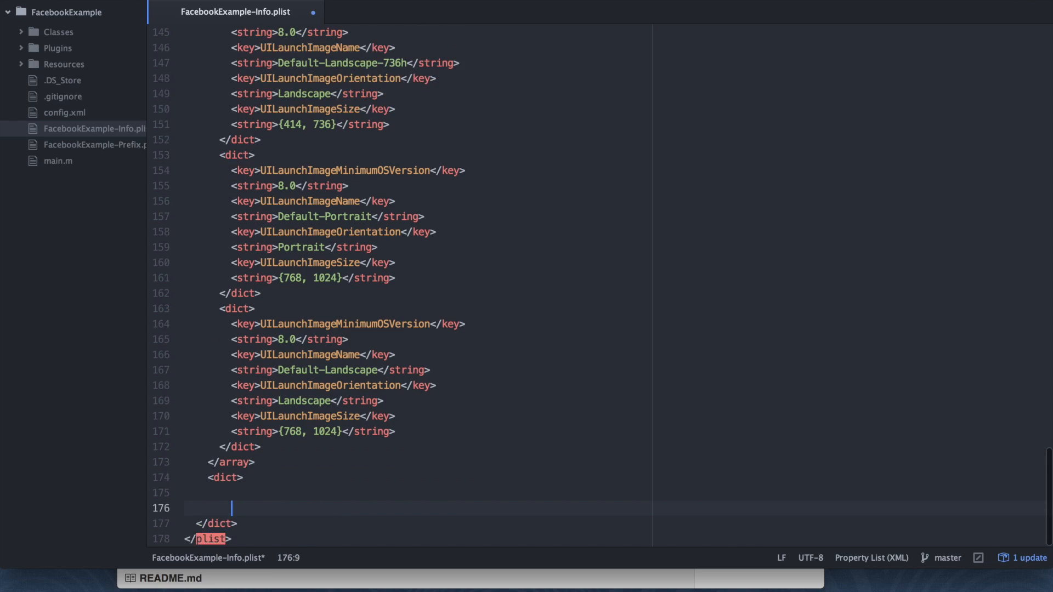
pyautogui.write('</dict>')
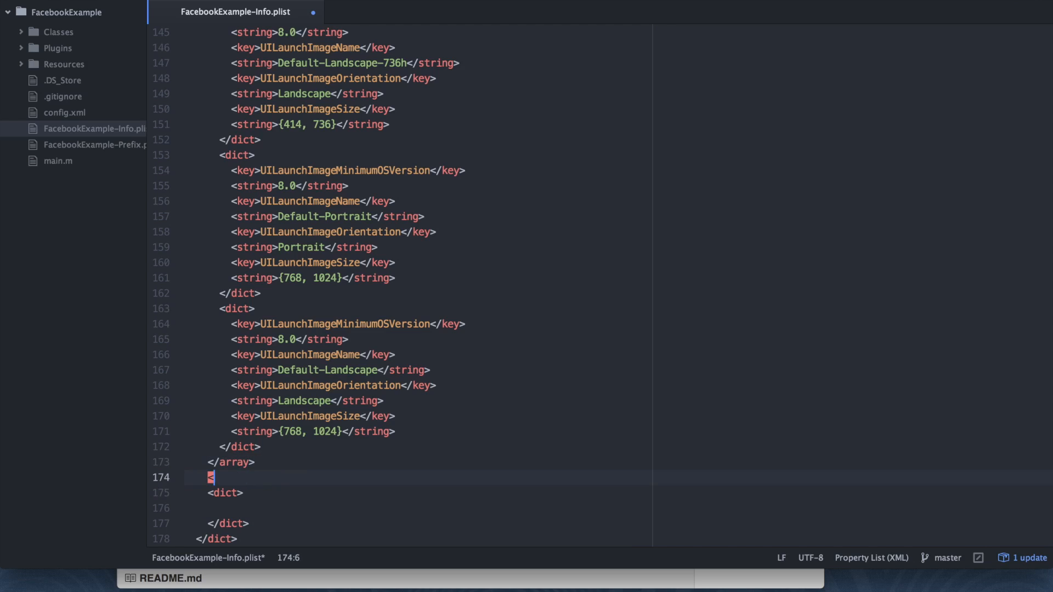
# Add the <key>NSAppTransportSecurity</key> entry to FacebookExample-Info.plist.
pyautogui.write('key>')
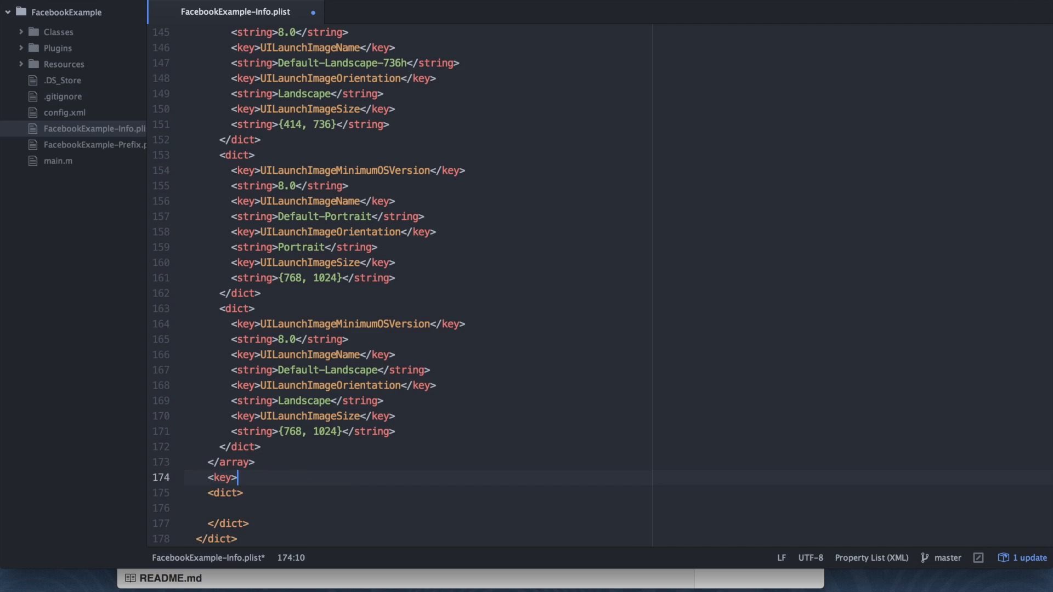
pyautogui.write('NS')
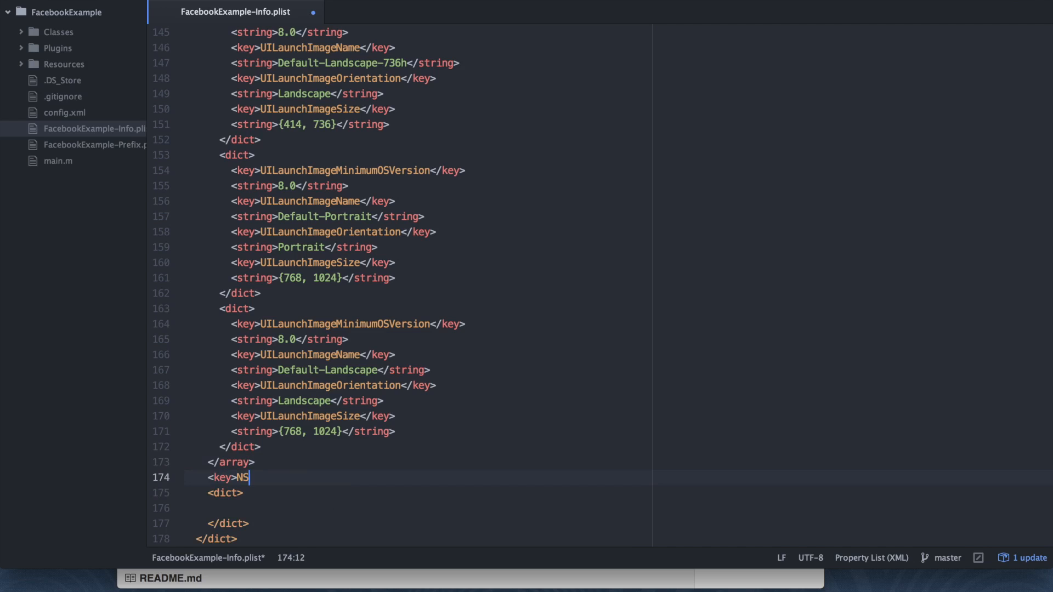
pyautogui.write('AppTransp')
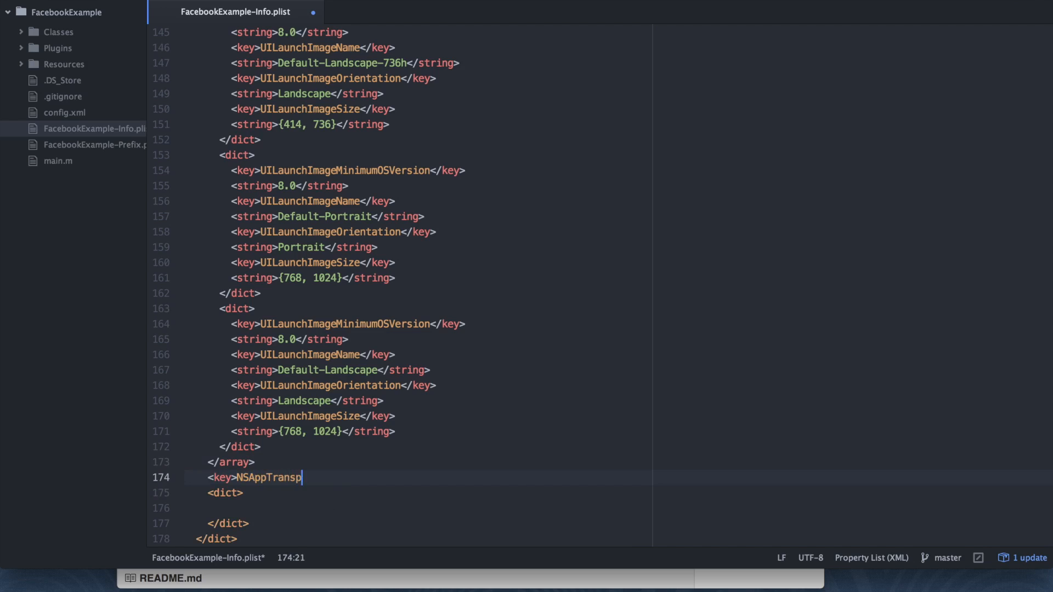
pyautogui.write('ortSecur')
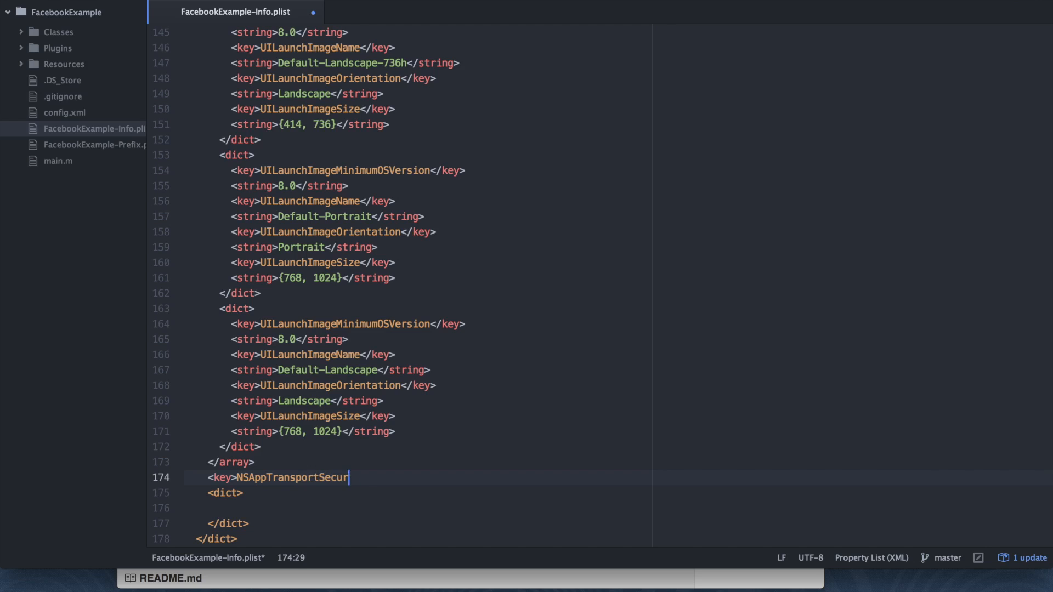
pyautogui.write('ity</key')
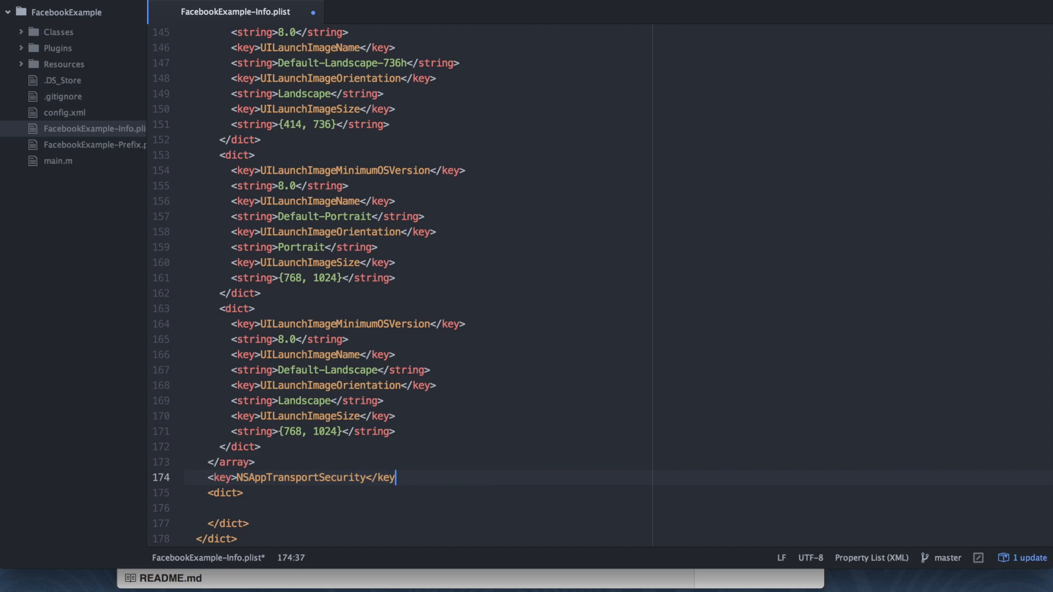
pyautogui.write('>')
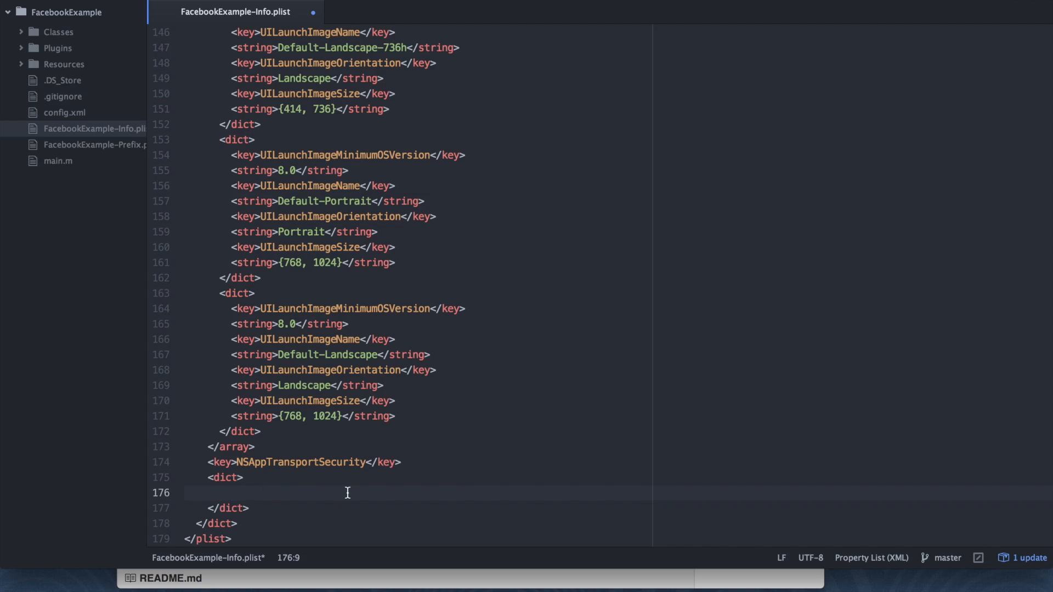
# Add the NSAllowArbitraryLoads key with a <true /> value under it.
pyautogui.write('<key>')
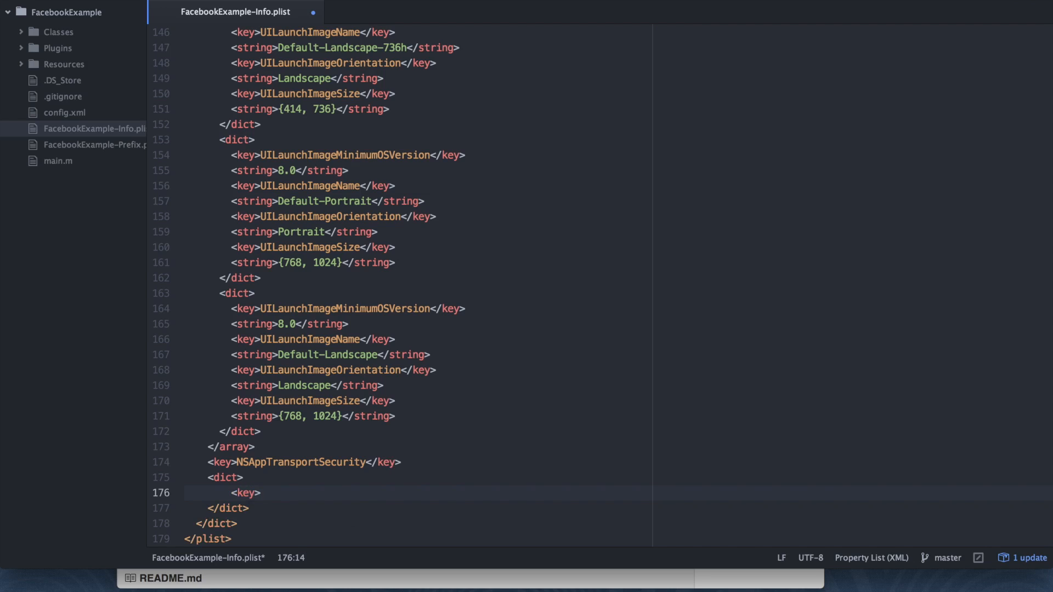
pyautogui.write('NSAl')
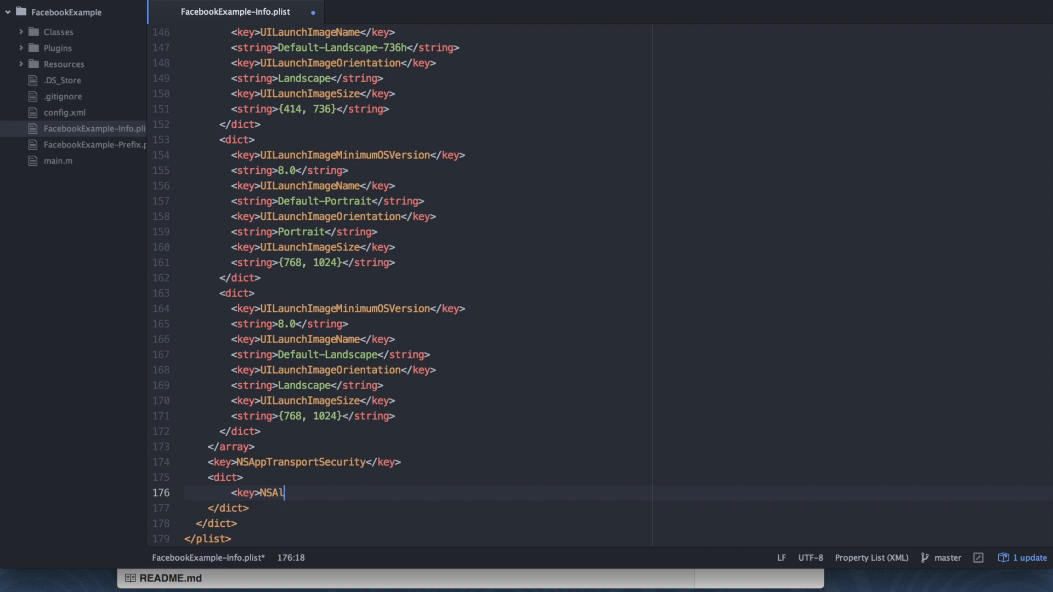
pyautogui.write('low')
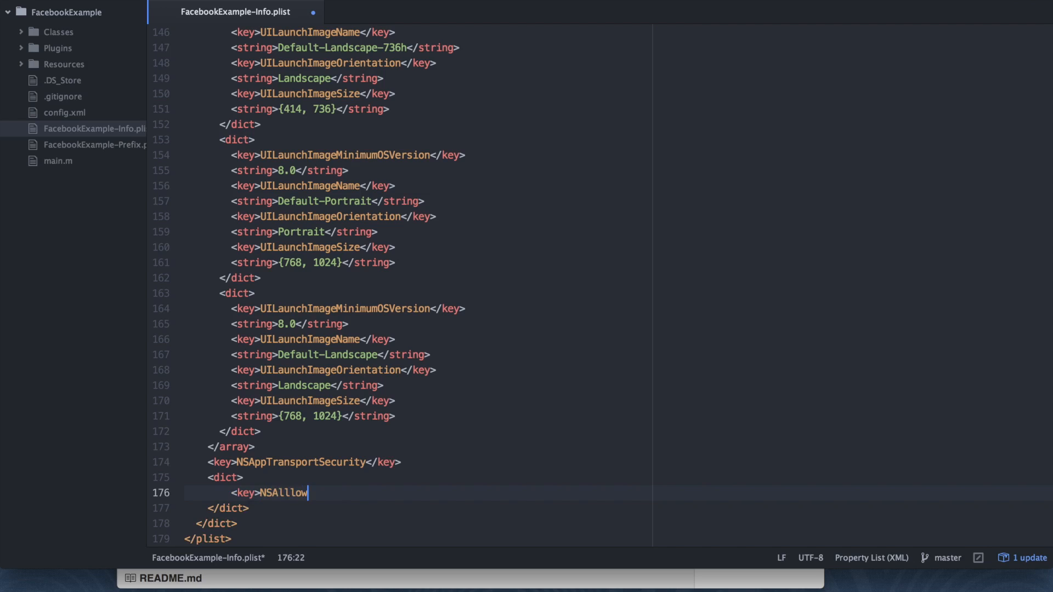
pyautogui.press('Backspace')
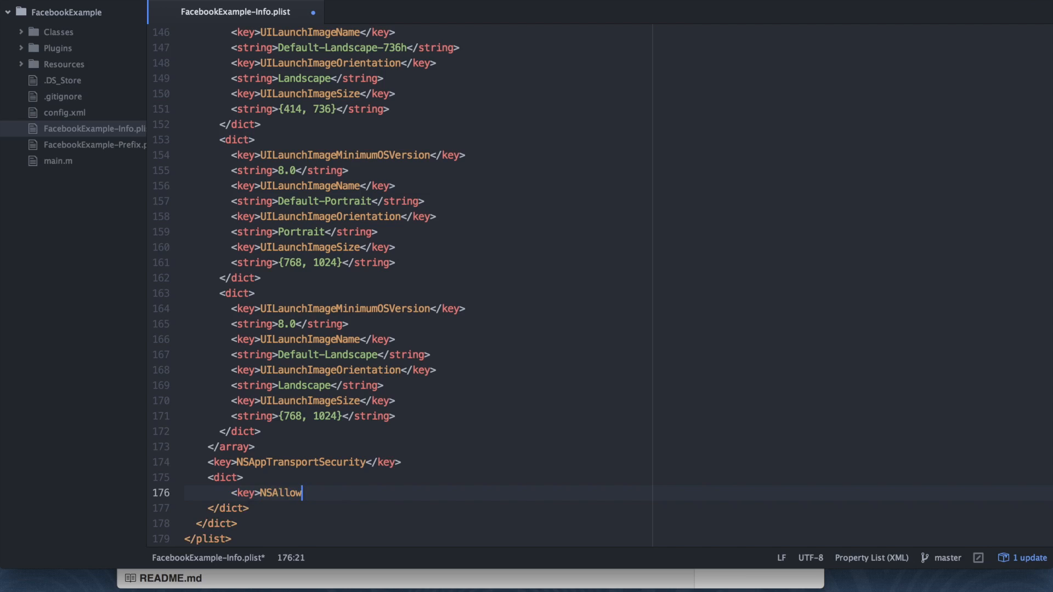
pyautogui.write('Arbitrar')
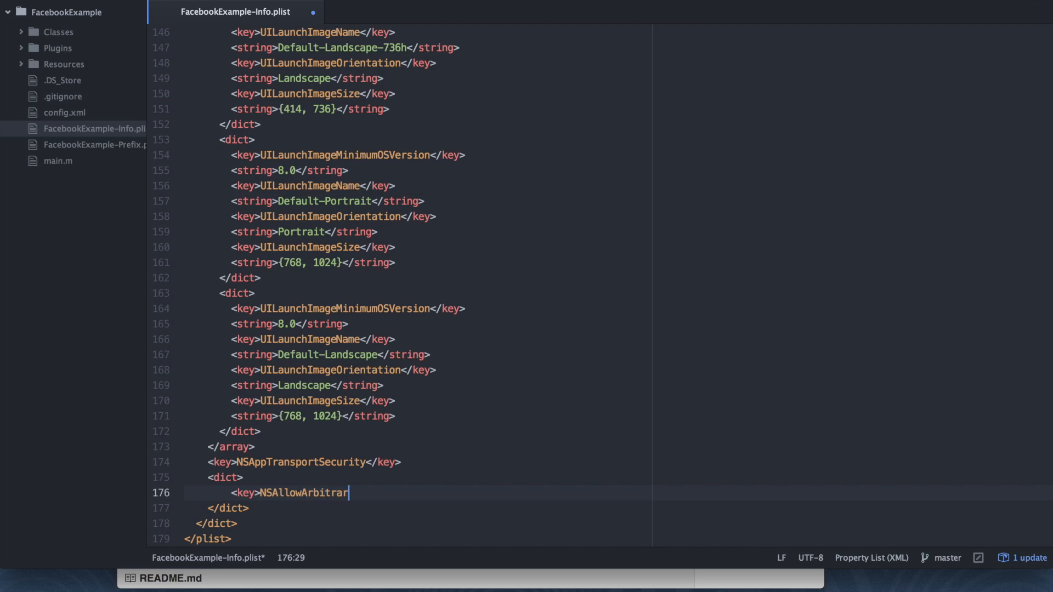
pyautogui.write('yLoads')
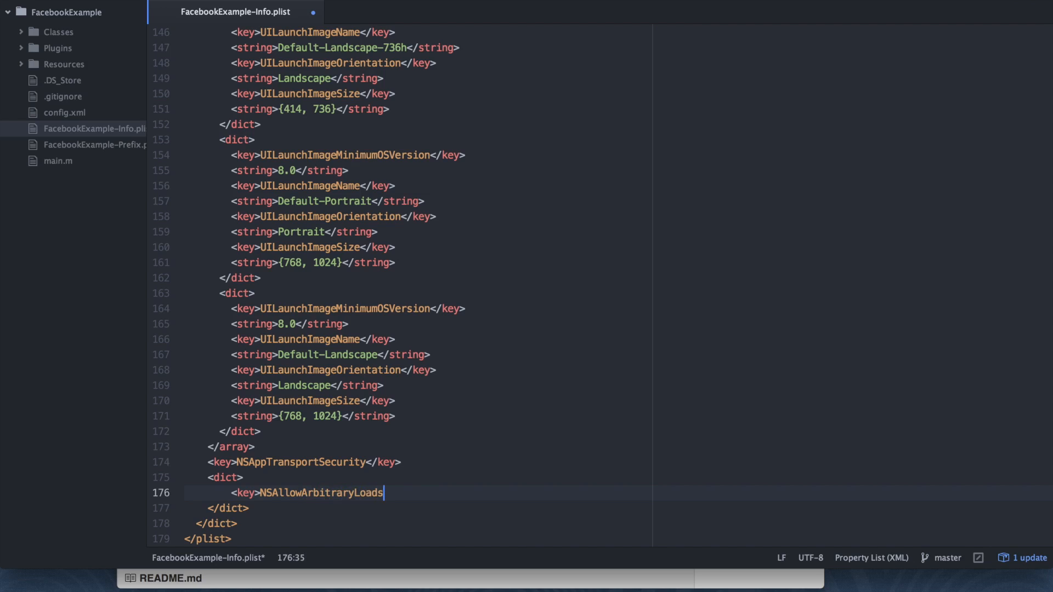
pyautogui.write('</key>')
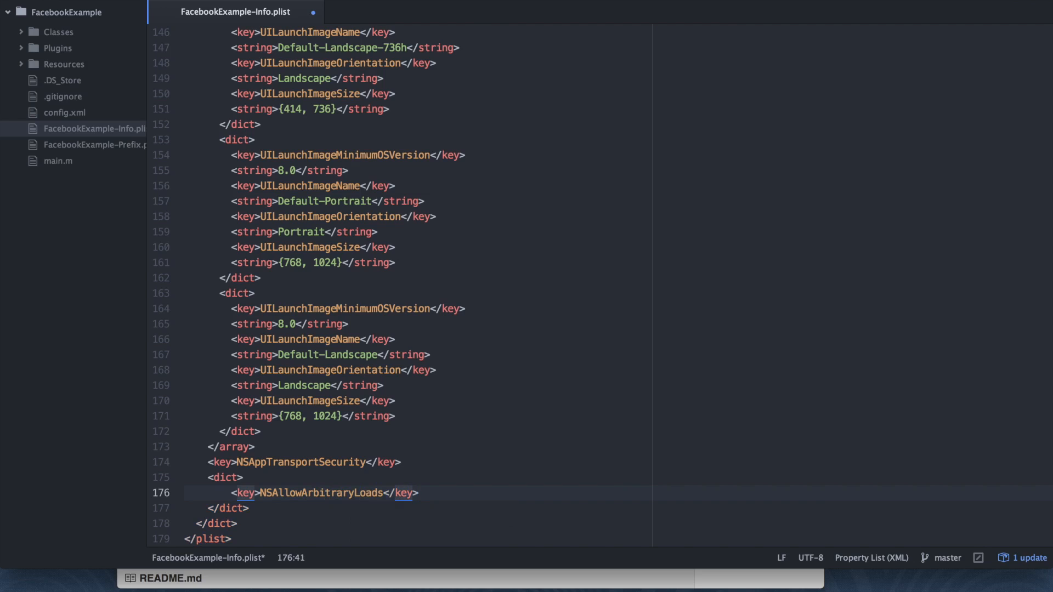
pyautogui.write('<')
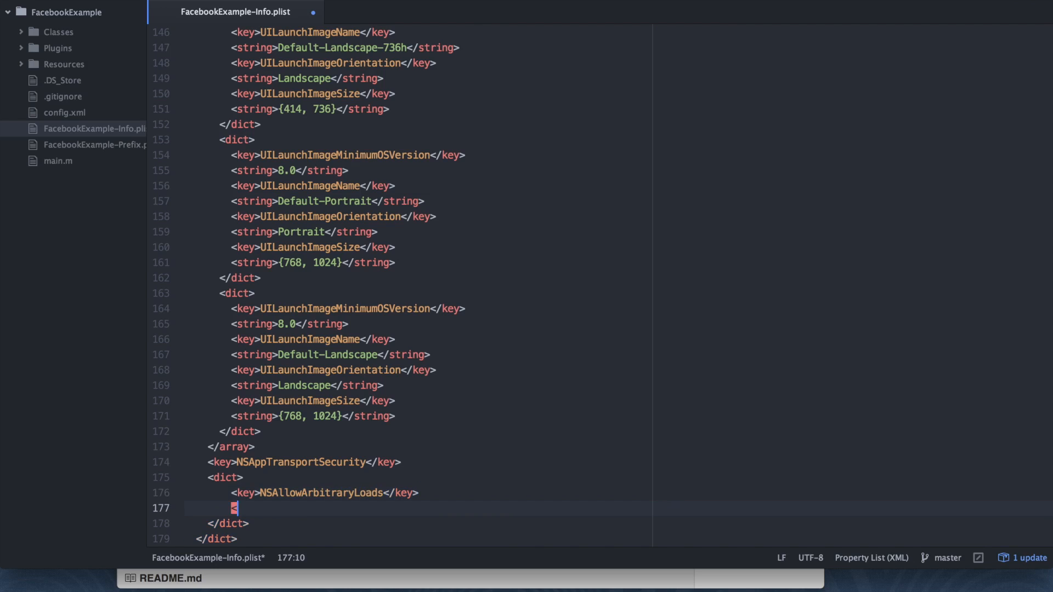
pyautogui.write('true />')
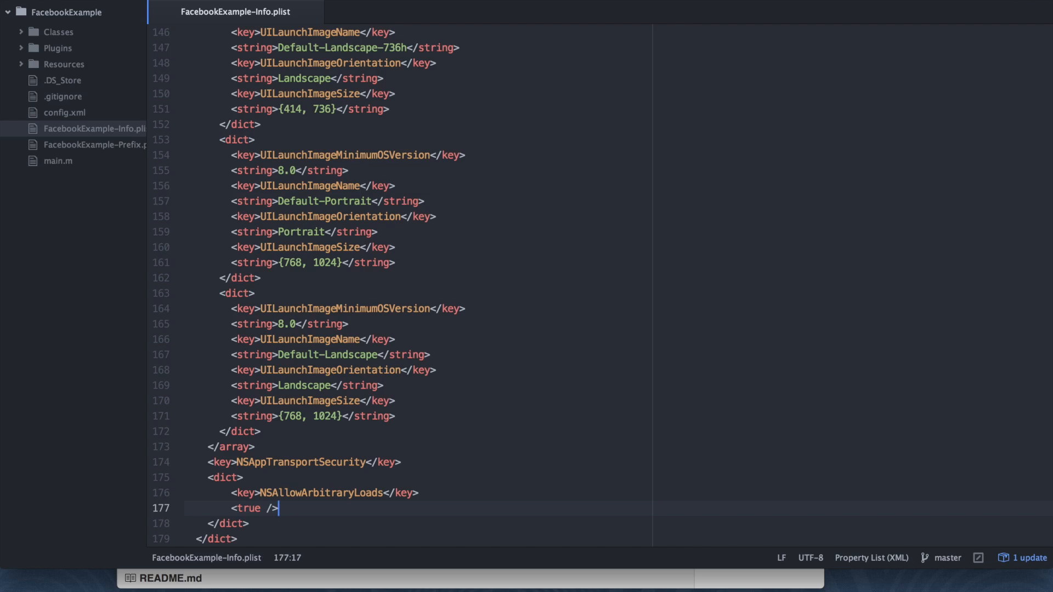
pyautogui.moveTo(472, 375)
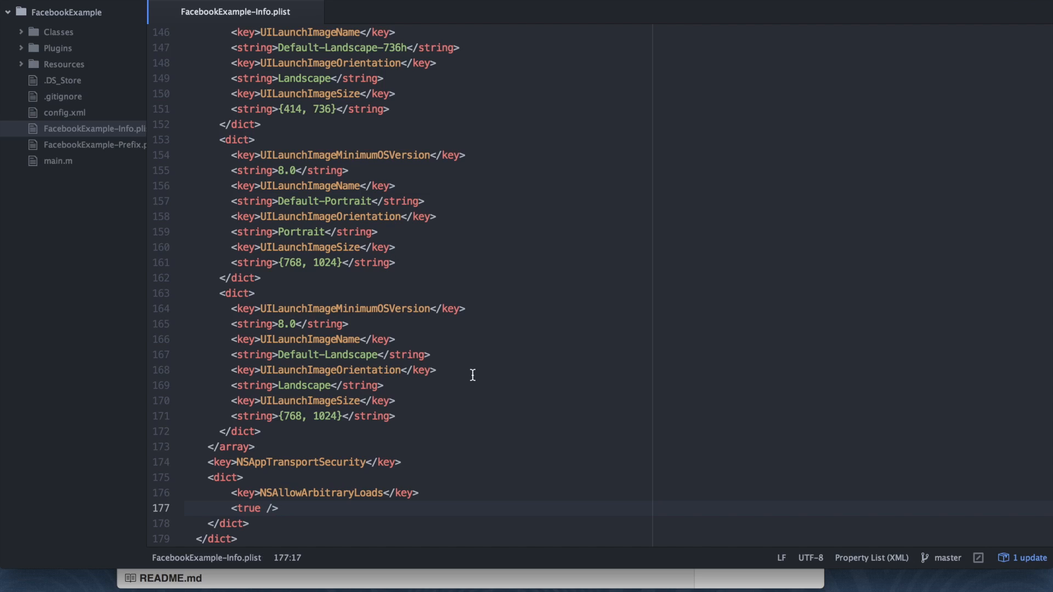
pyautogui.scroll(-3)
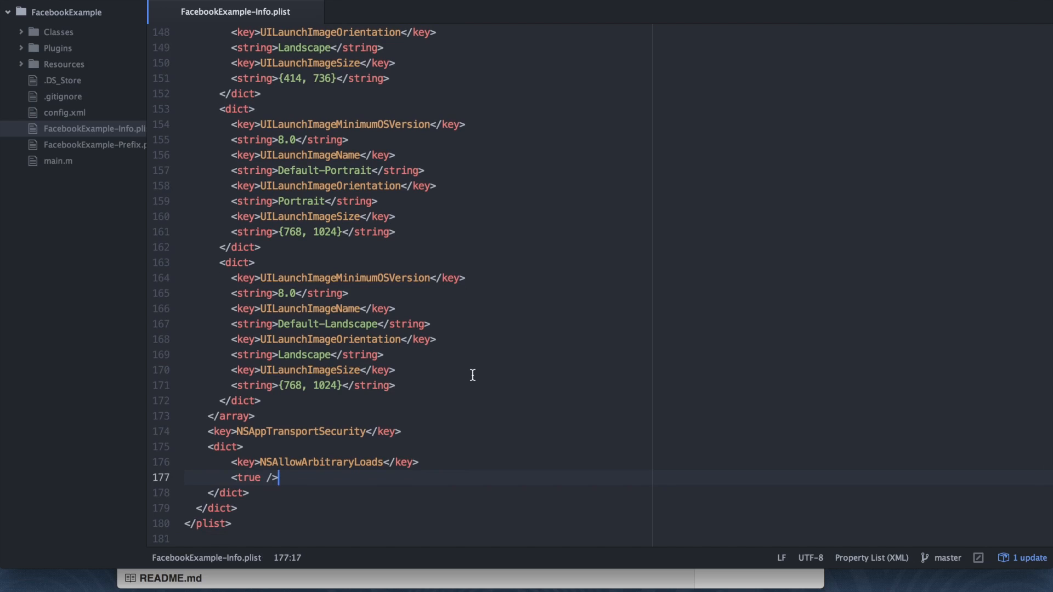
pyautogui.moveTo(412, 455)
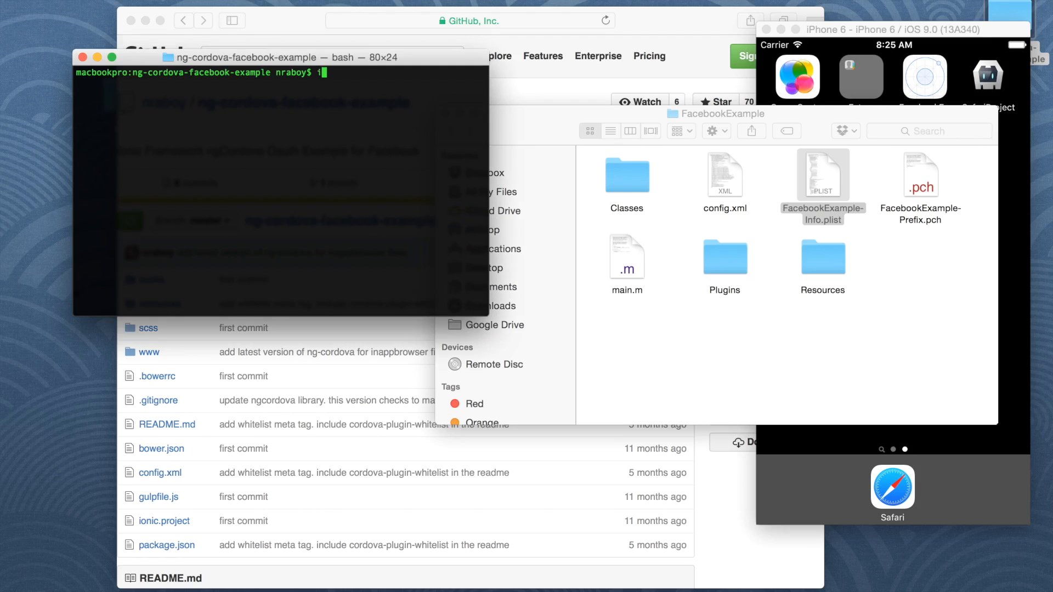
# Run 'ionic build ios' in the project folder.
pyautogui.write('ionic')
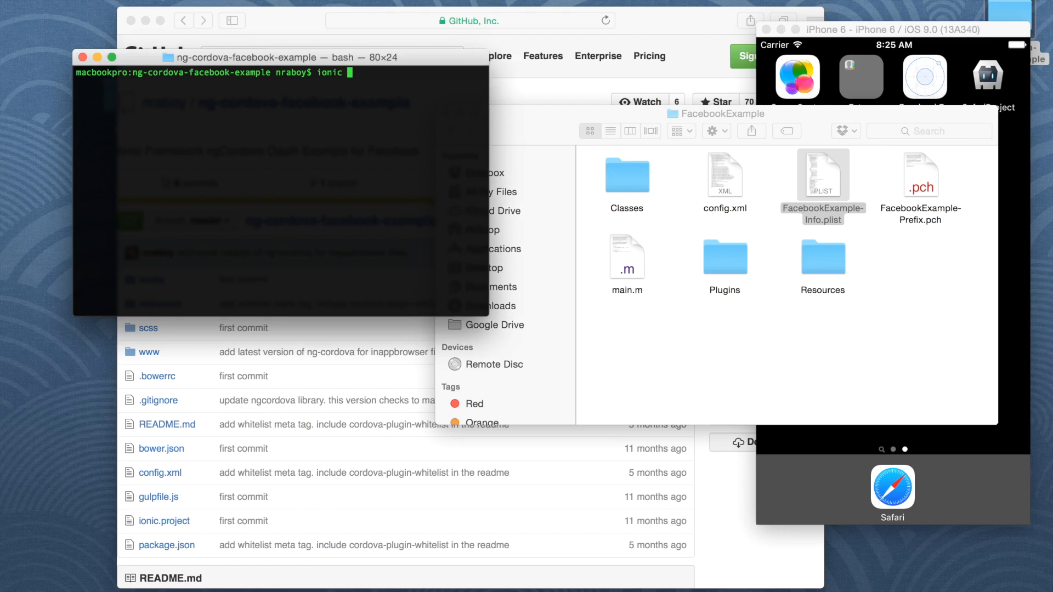
pyautogui.write('build ios')
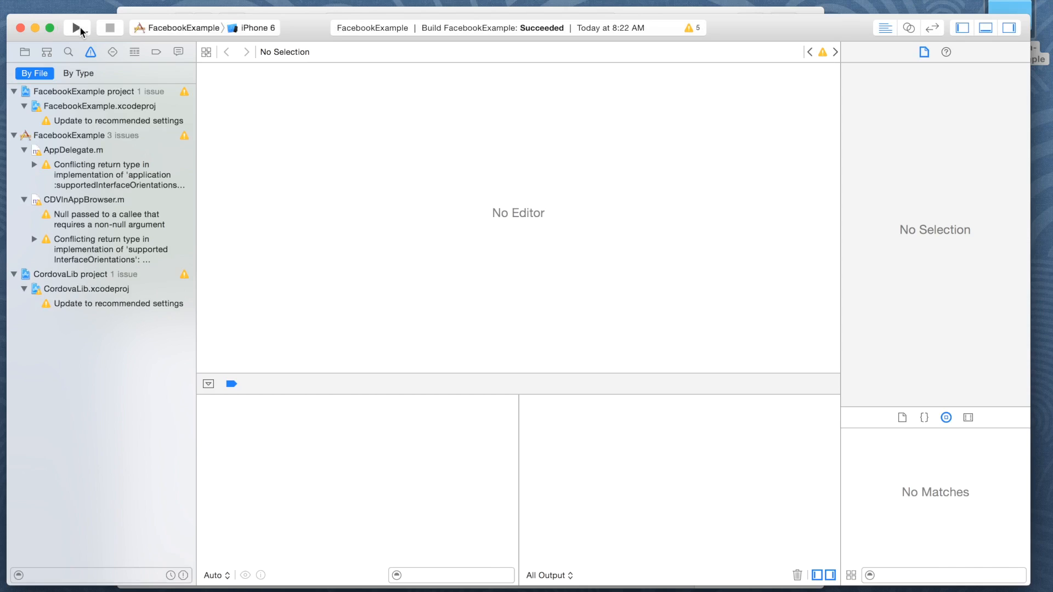
# Relaunch FacebookExample in the iPhone 6 simulator and tap Oauth Sign In, which logs an SSL error.
pyautogui.click(77, 27)
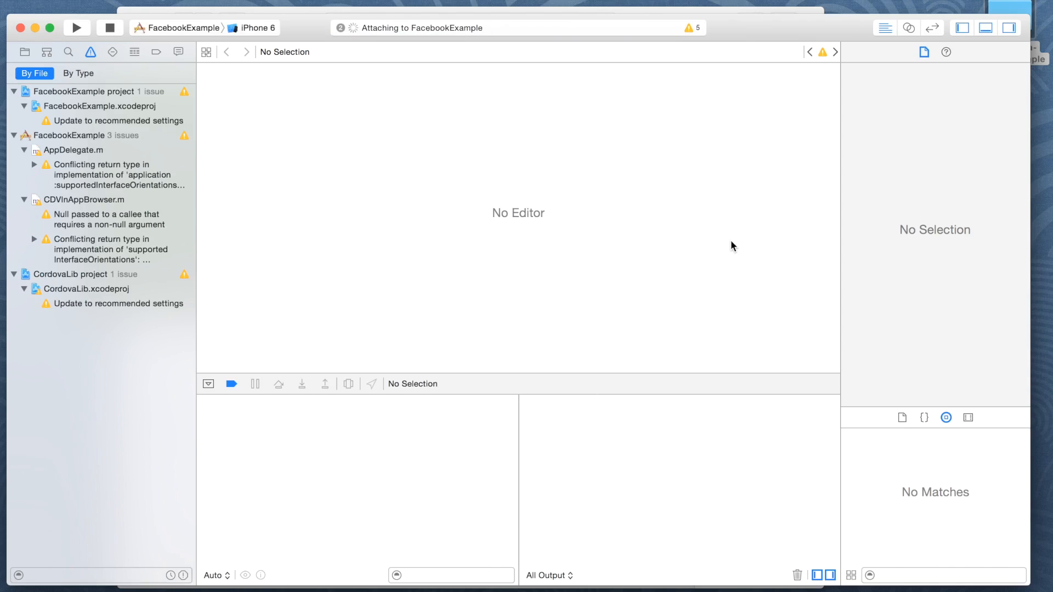
pyautogui.click(76, 28)
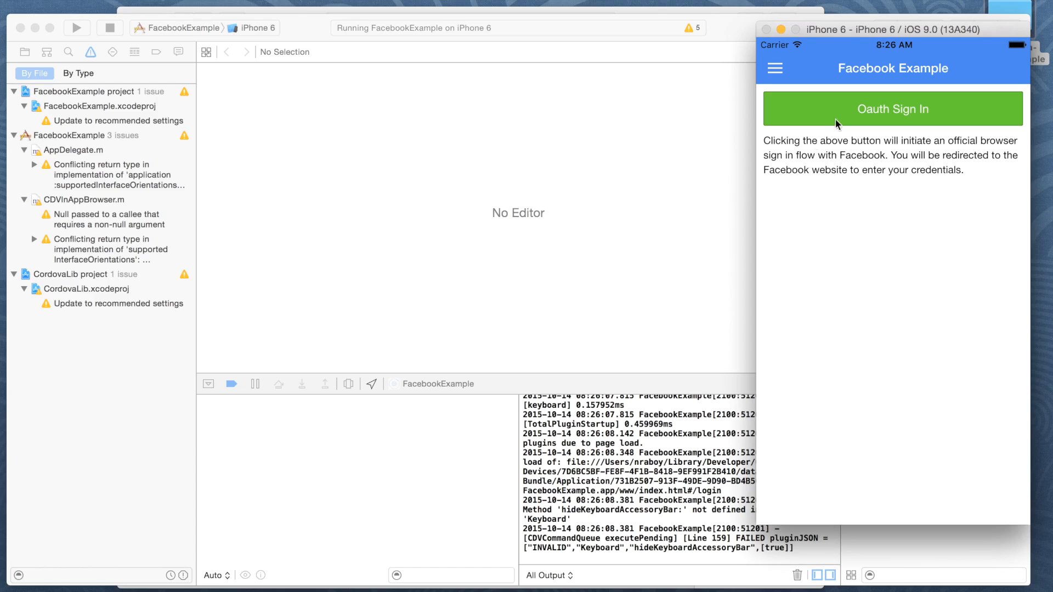
pyautogui.click(893, 108)
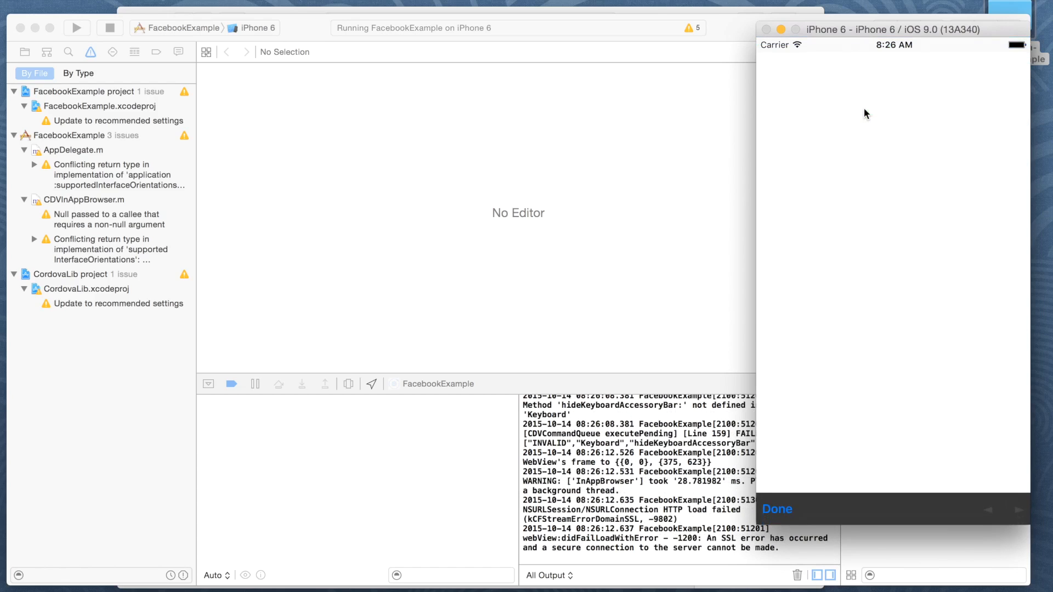
pyautogui.moveTo(805, 231)
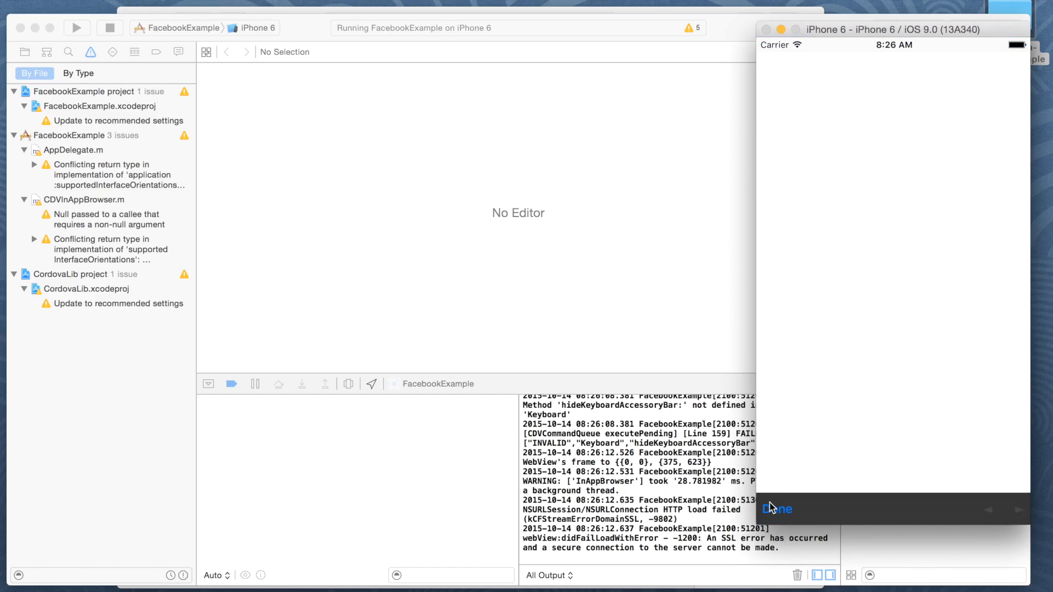
pyautogui.moveTo(780, 515)
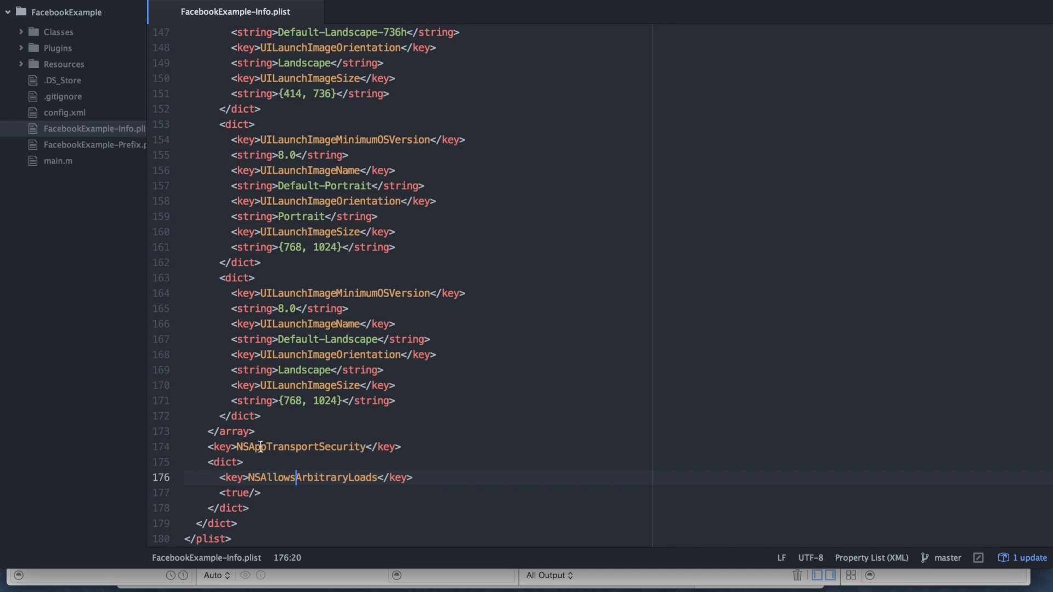
# With the key fixed to NSAllowsArbitraryLoads, rerun 'ionic build ios' and stop the running app.
pyautogui.click(77, 27)
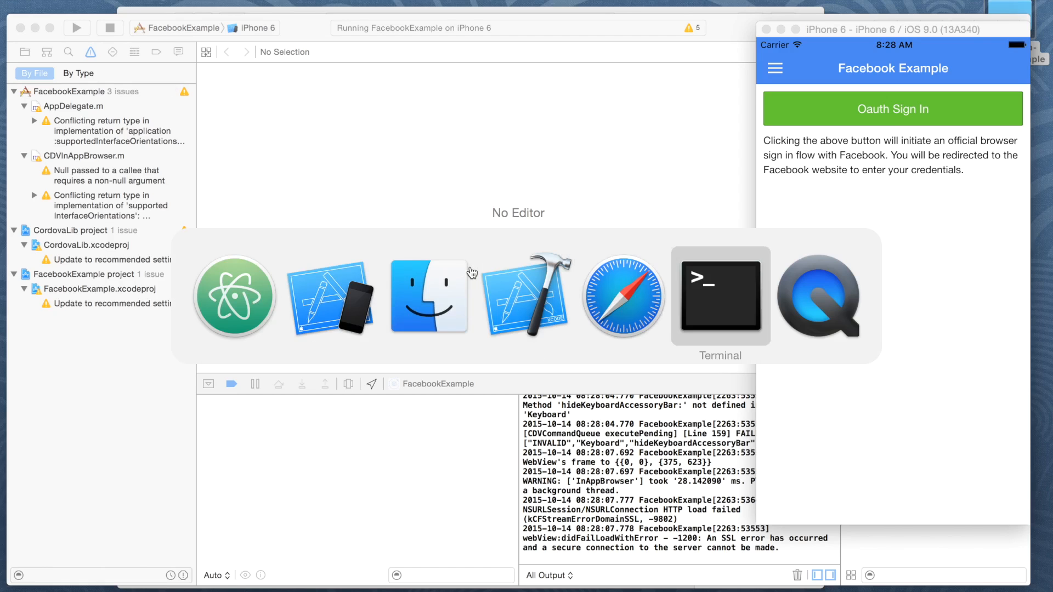
pyautogui.click(719, 297)
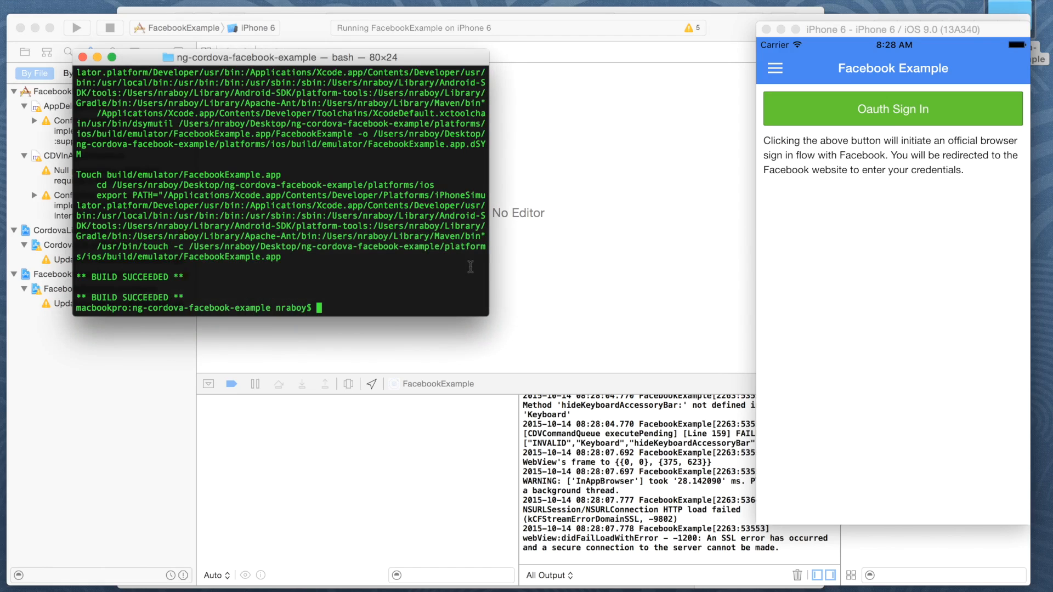
pyautogui.write('ionic build ios')
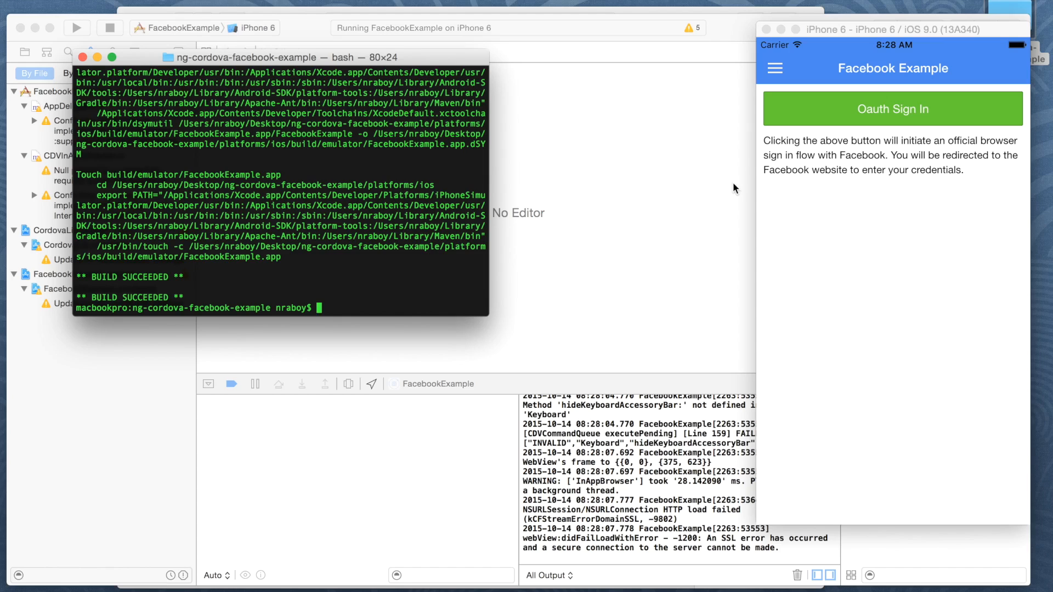
pyautogui.click(108, 28)
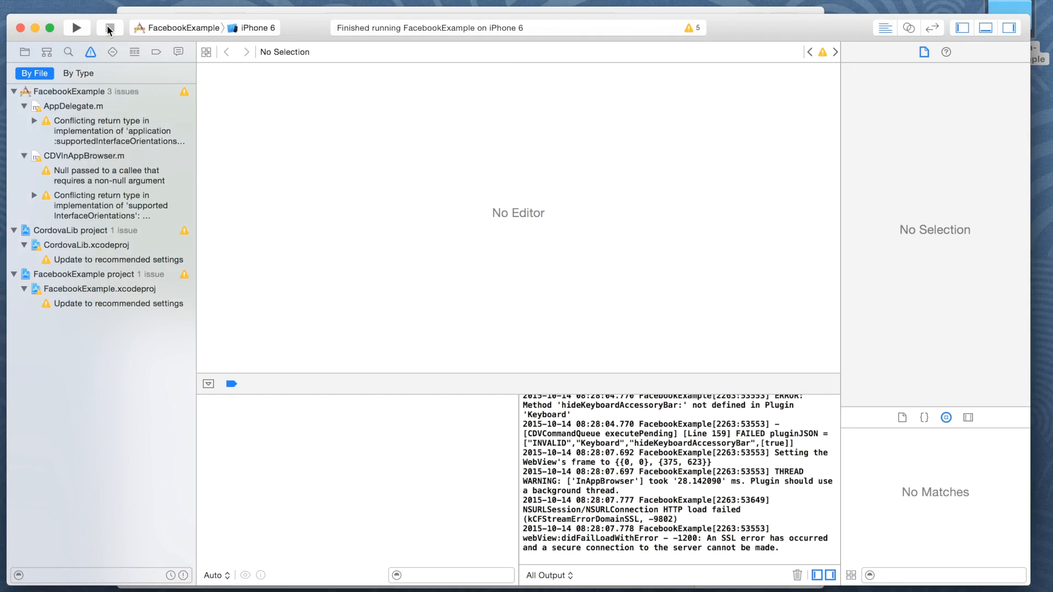
# Relaunch the app and tap Oauth Sign In, reaching 'Invalid App ID: CLIENT_ID_HERE'.
pyautogui.click(77, 28)
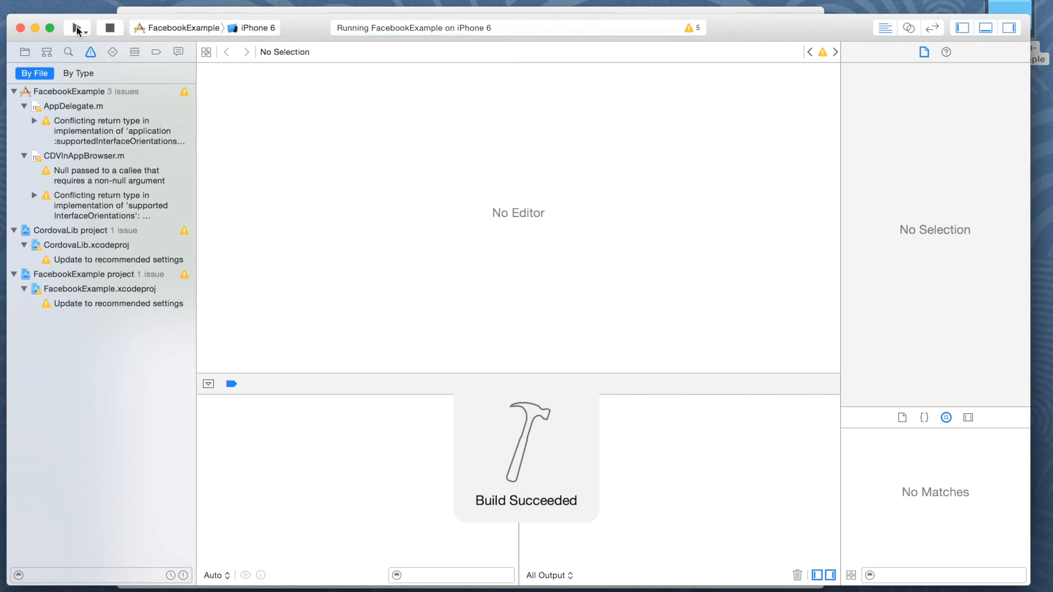
pyautogui.click(75, 27)
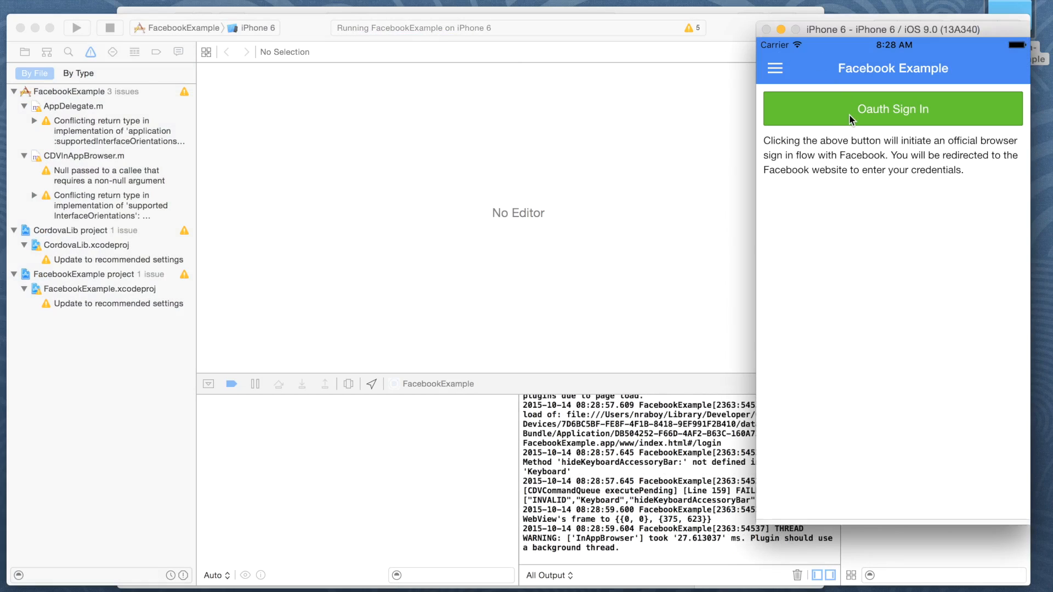
pyautogui.click(892, 109)
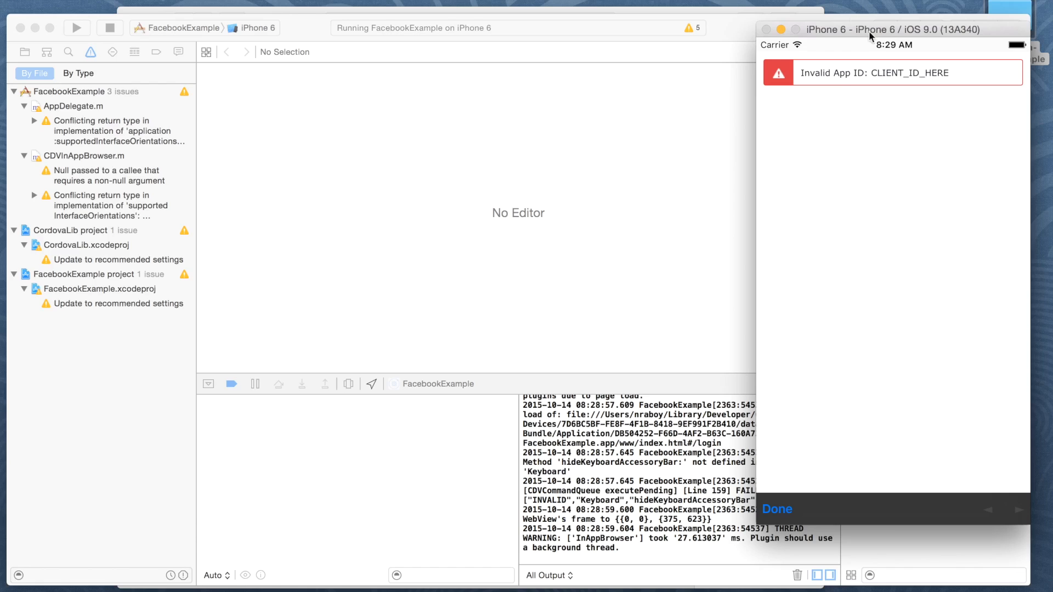